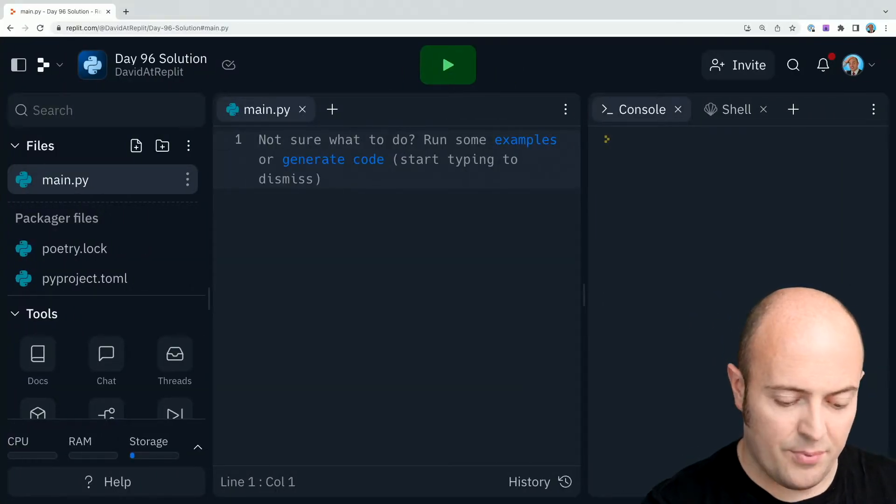
pyautogui.write('url = "https://news.ycombinator.com/"')
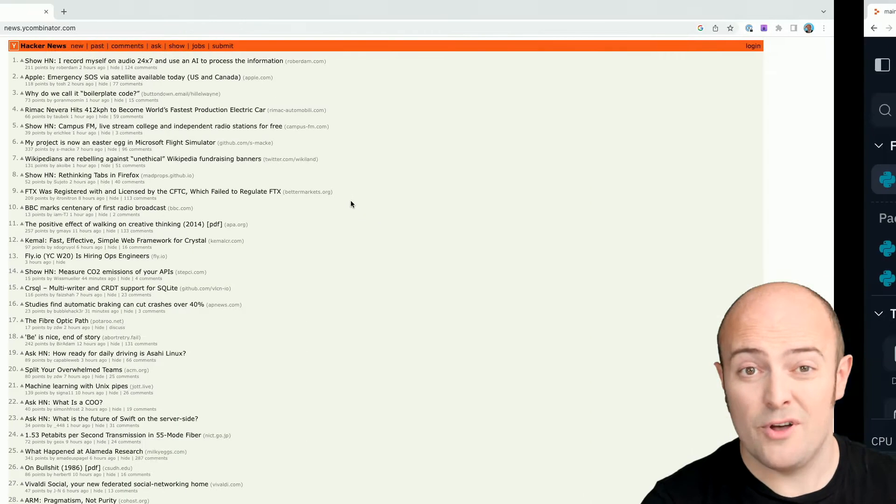
pyautogui.scroll(-3)
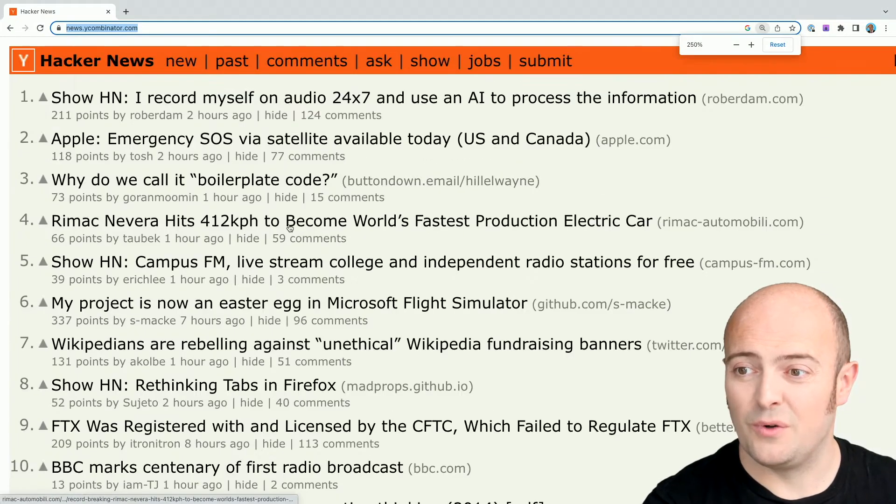
pyautogui.click(776, 45)
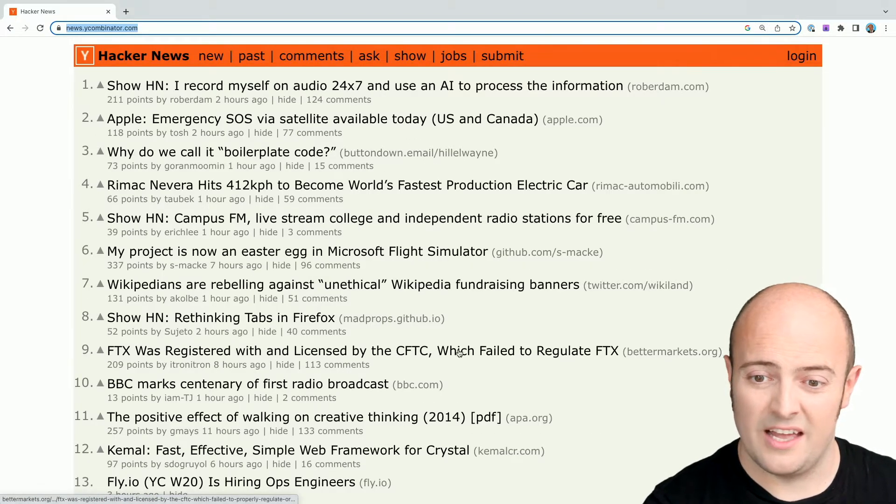
pyautogui.scroll(-3)
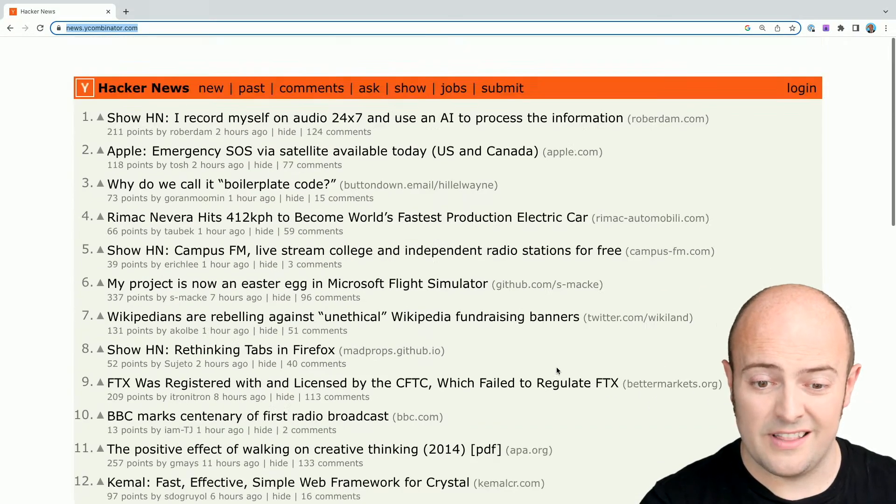
pyautogui.scroll(-3)
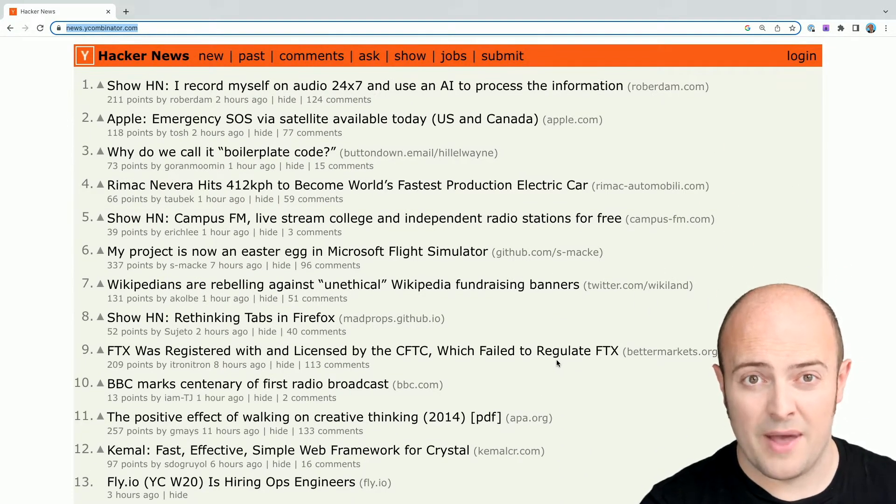
pyautogui.moveTo(545, 351)
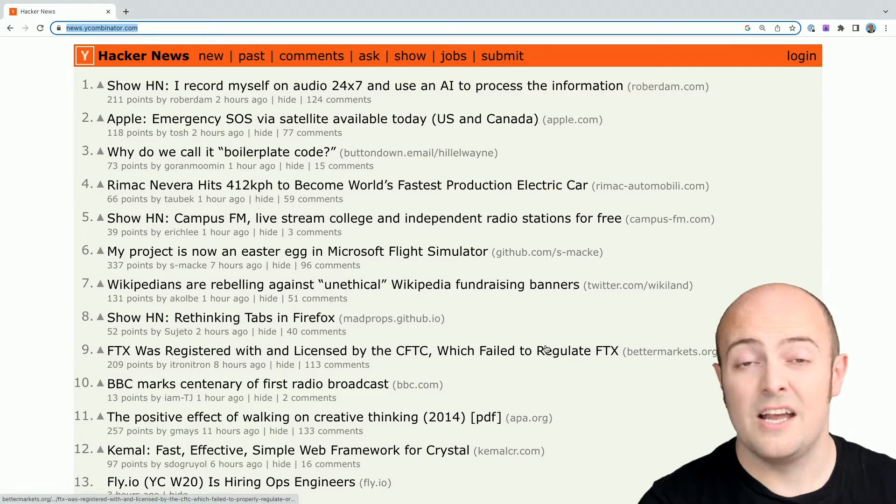
pyautogui.moveTo(557, 336)
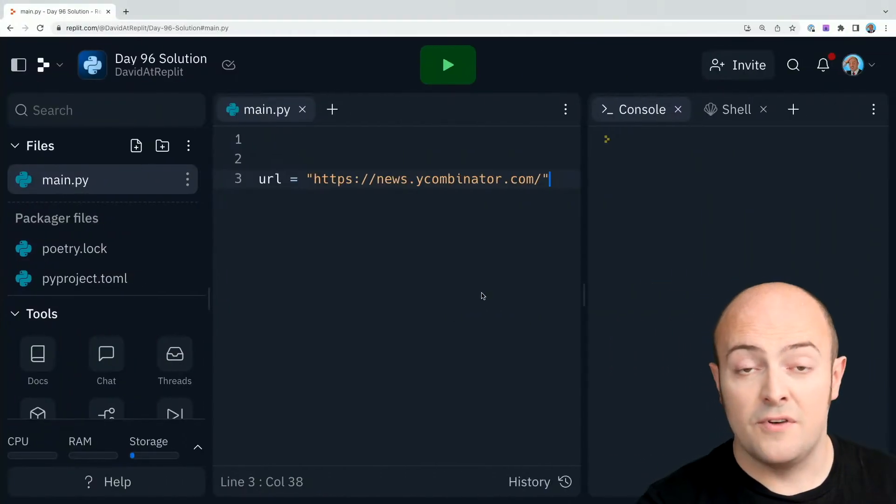
# Step: Add import requests and from bs4 import BeautifulSoup at the top of main.py
pyautogui.write('i')
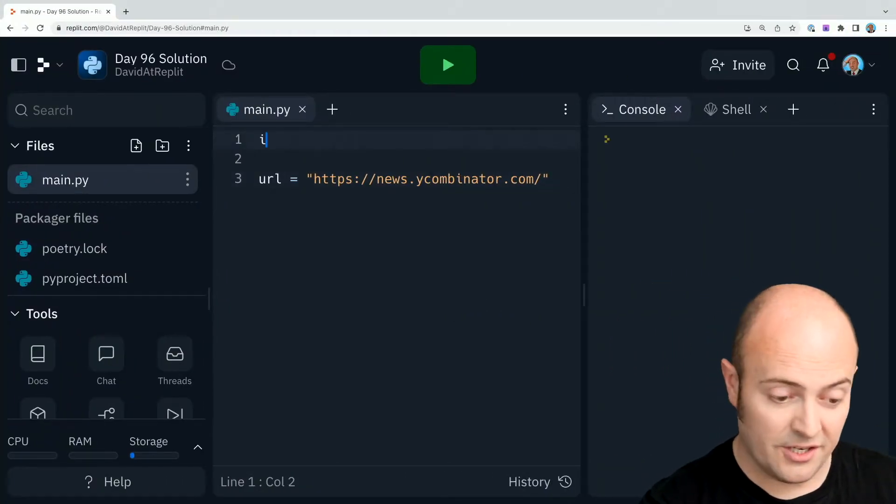
pyautogui.write('mport reques')
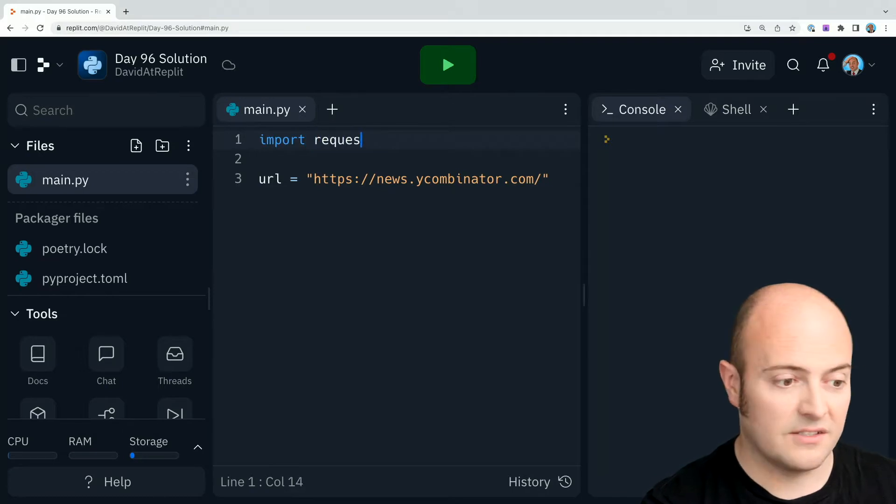
pyautogui.write('ts')
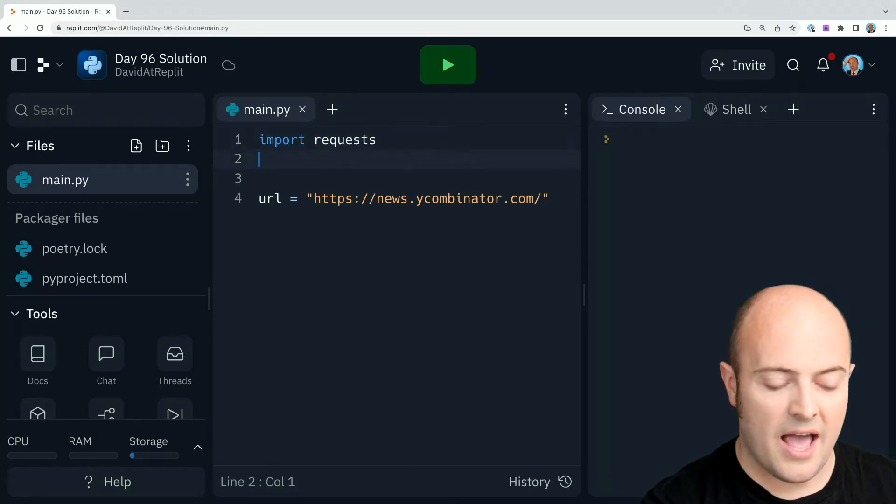
pyautogui.write('from bs4')
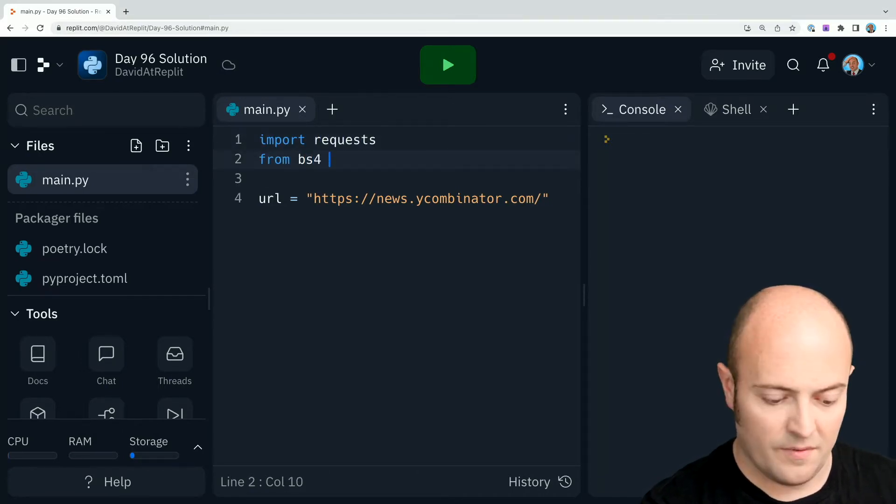
pyautogui.write('import Beautif')
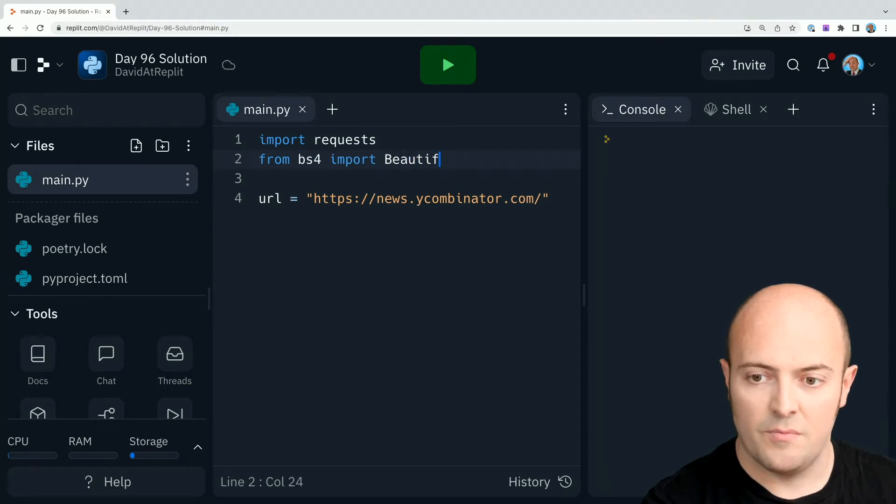
pyautogui.write('ulSoup')
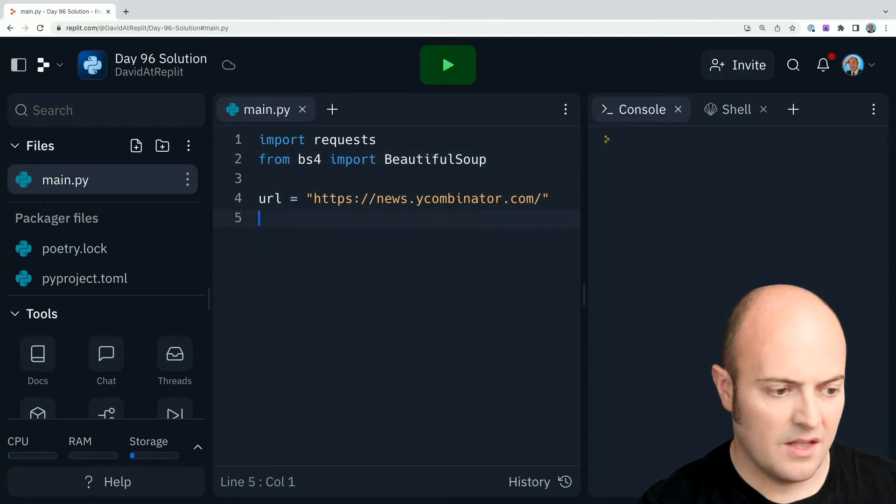
# Step: Run the script to install the bs4 package, then clear the console output
pyautogui.click(447, 64)
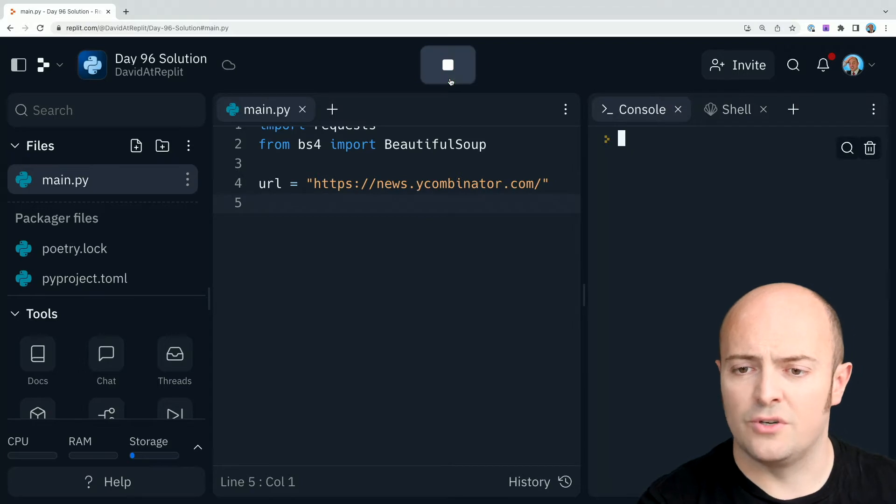
pyautogui.click(447, 65)
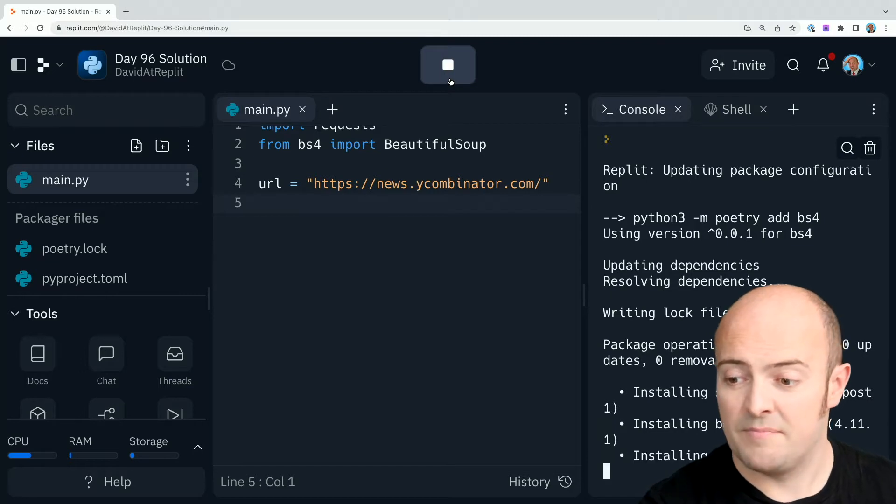
pyautogui.click(448, 64)
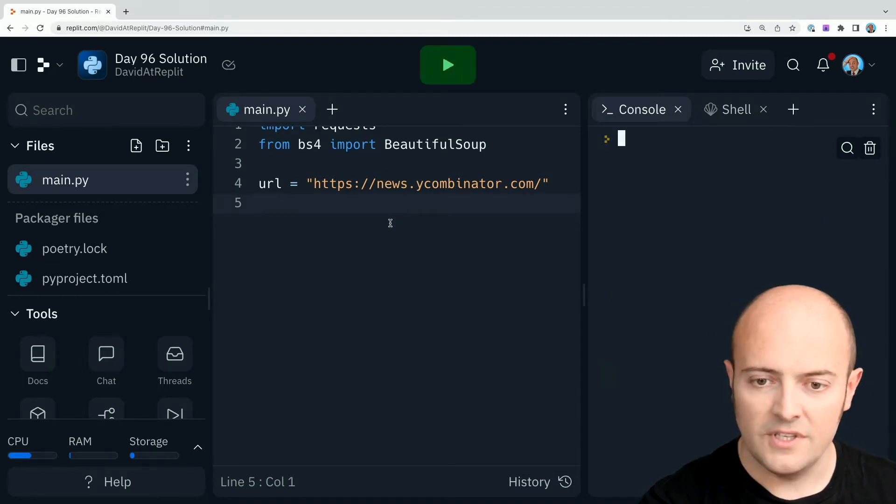
# Step: Add response = requests.get(url) and html = response.text, then run to print the raw HTML
pyautogui.press('Enter')
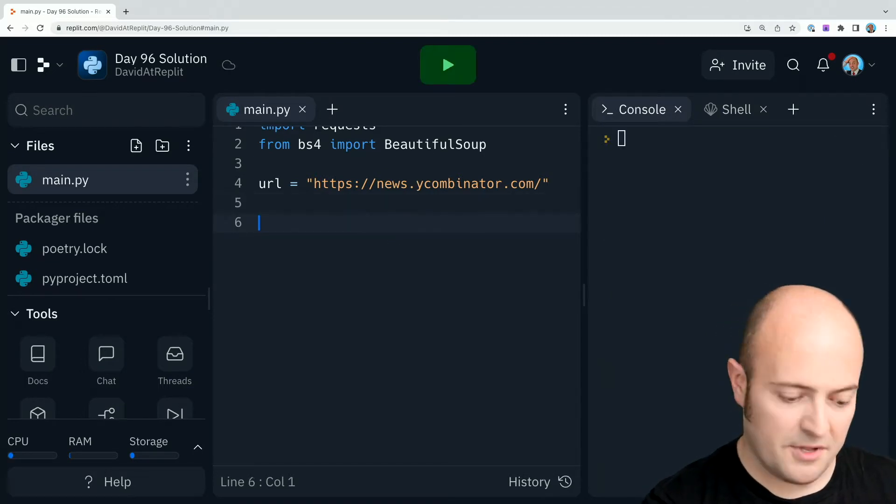
pyautogui.write('response =')
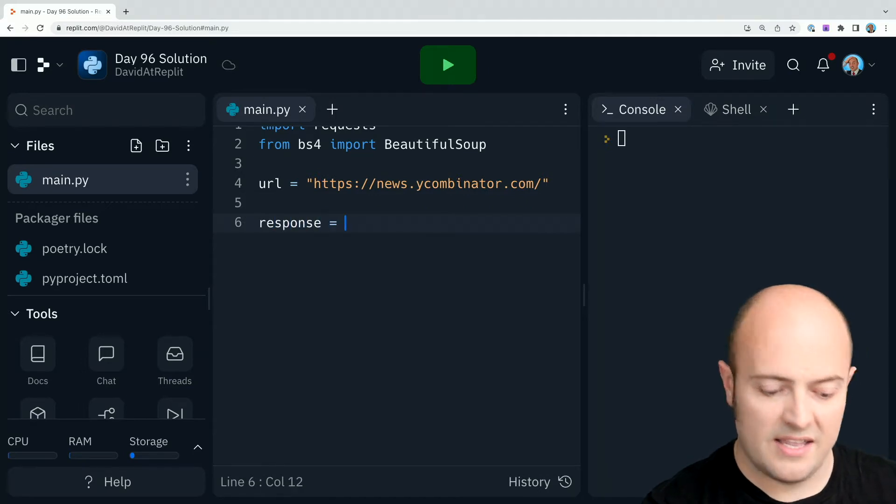
pyautogui.write('requests.')
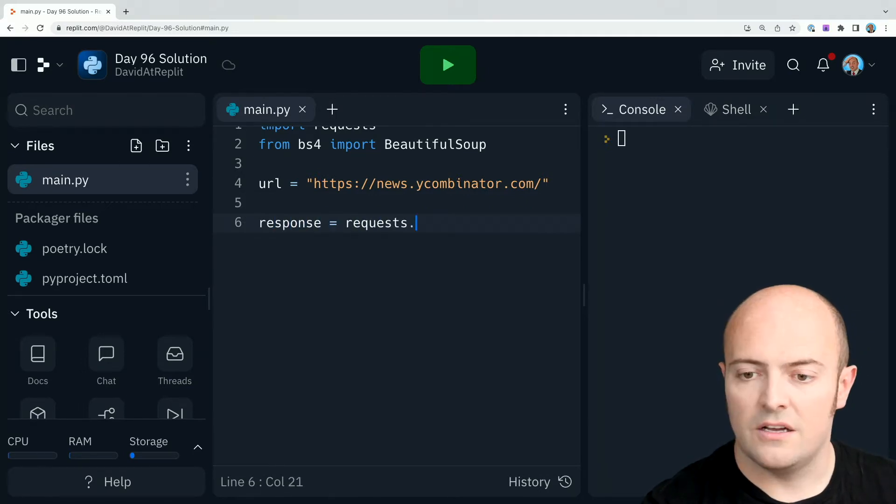
pyautogui.write('get(url')
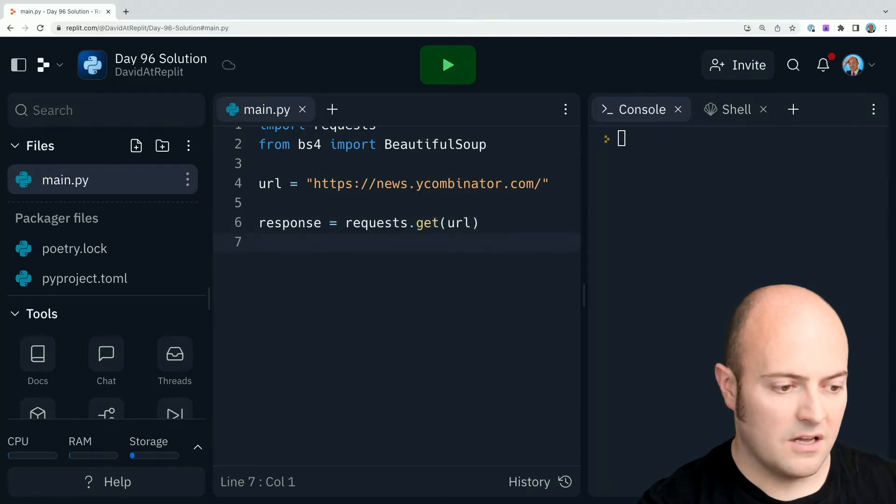
pyautogui.write('html = response.text')
pyautogui.write('print(')
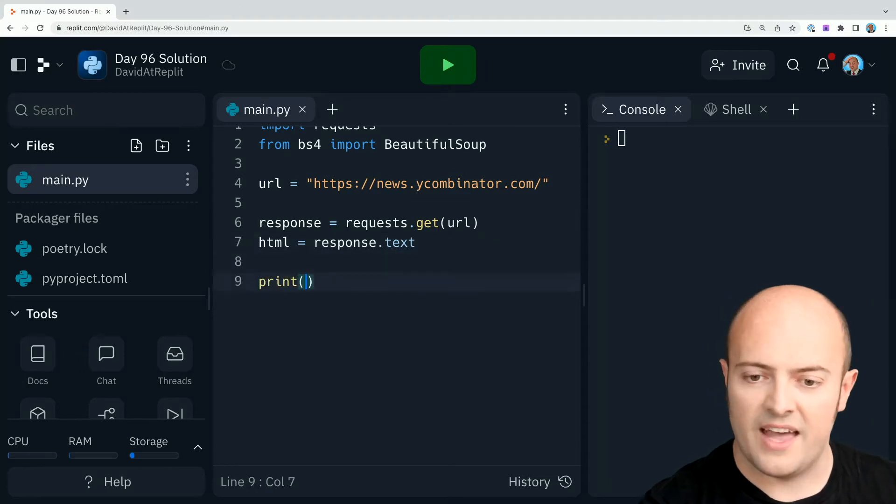
pyautogui.write('html')
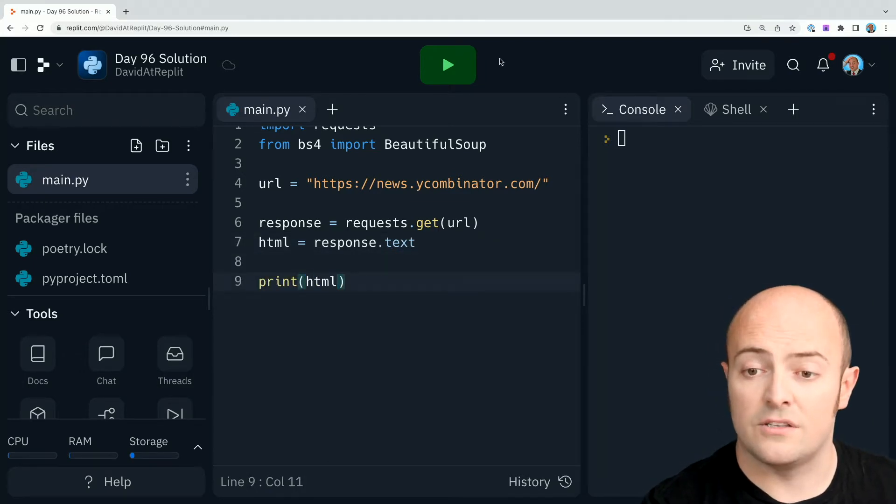
pyautogui.click(448, 64)
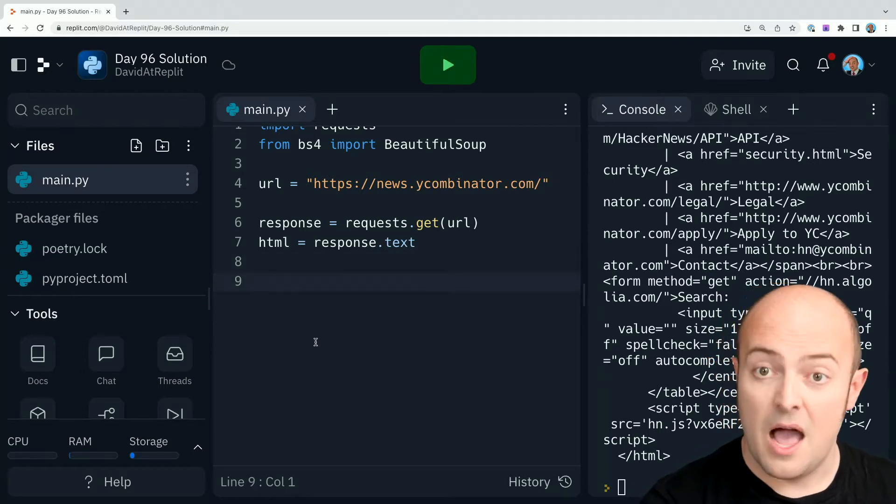
# Step: Add soup = BeautifulSoup(html, "html.parser") below the fetch code
pyautogui.write('soup =')
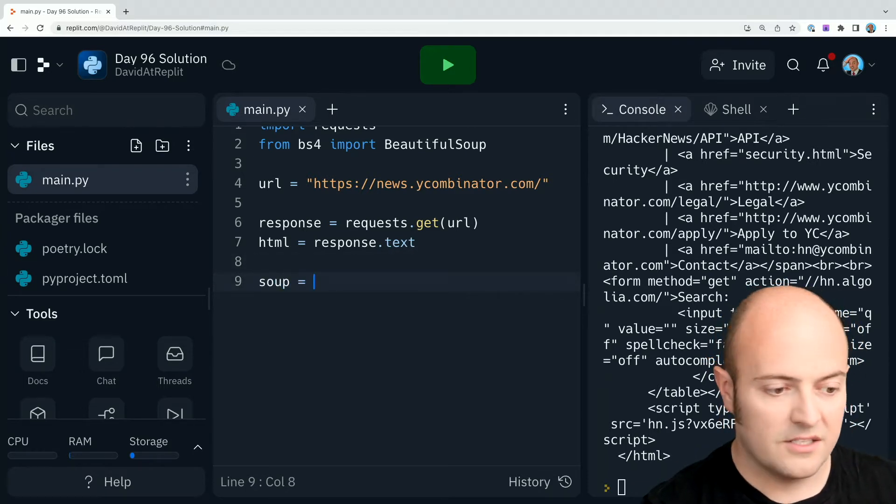
pyautogui.write('BeautifulS')
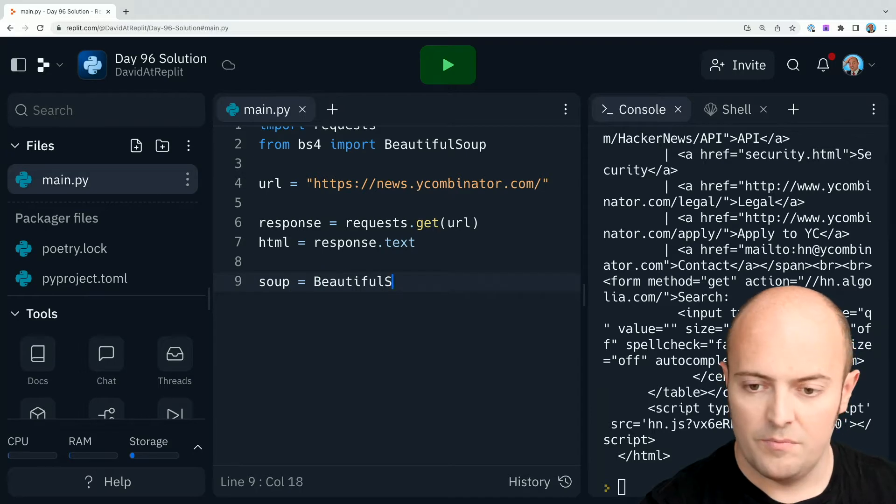
pyautogui.write('oup(html,')
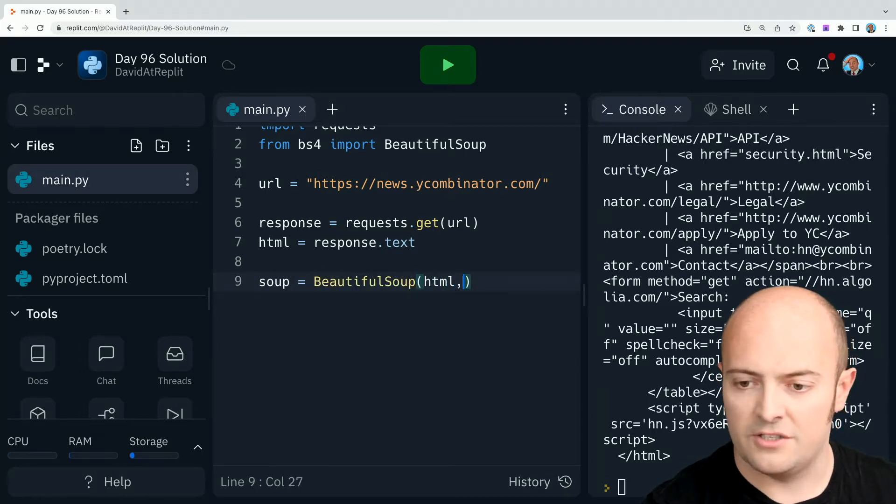
pyautogui.write('"html"')
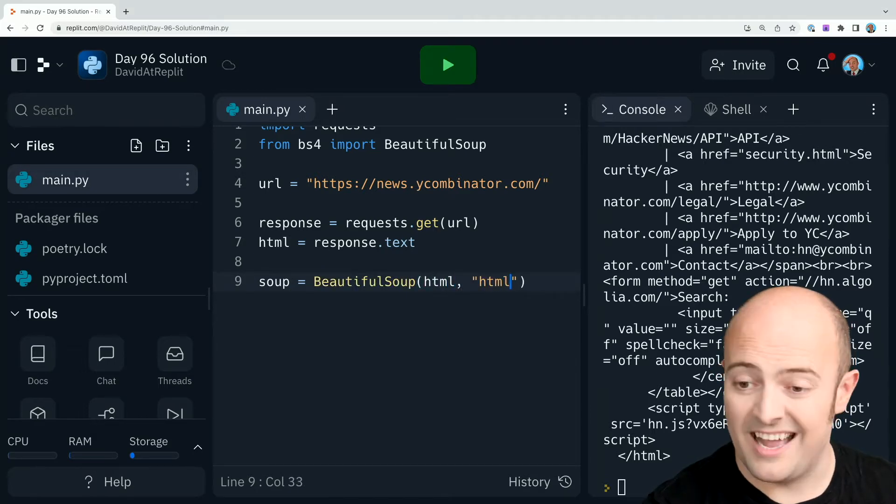
pyautogui.write('.parser')
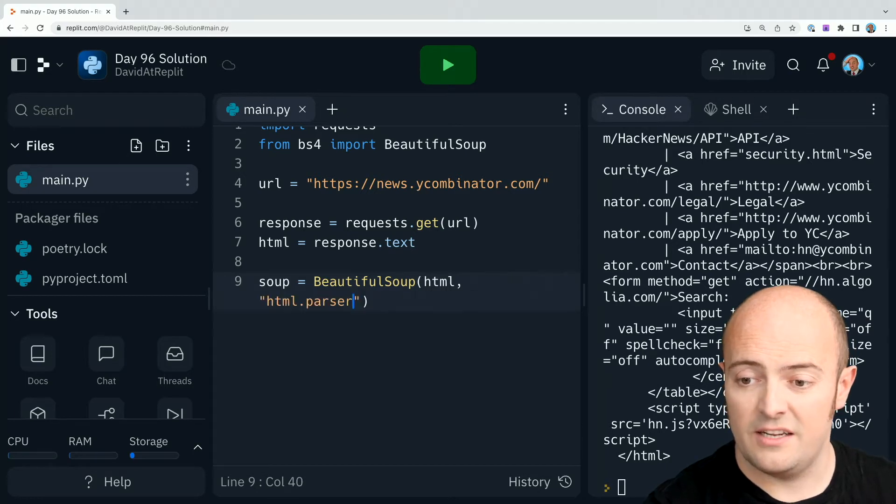
pyautogui.press('enter')
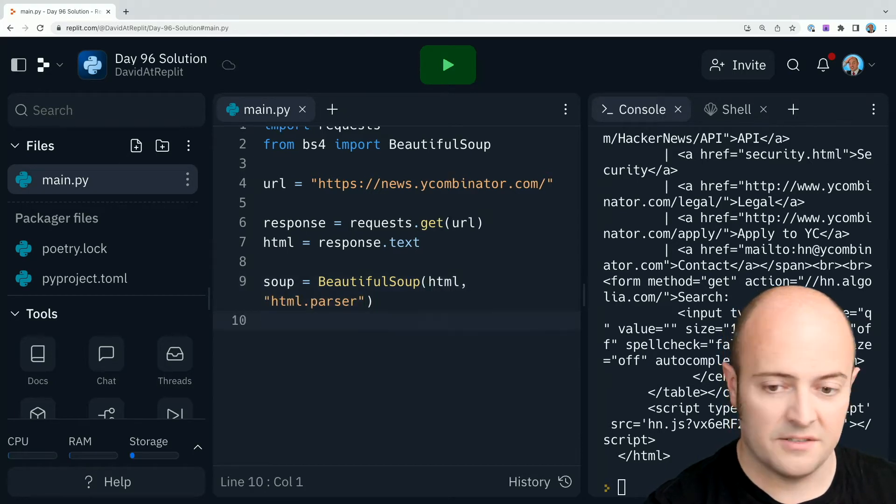
pyautogui.press('enter')
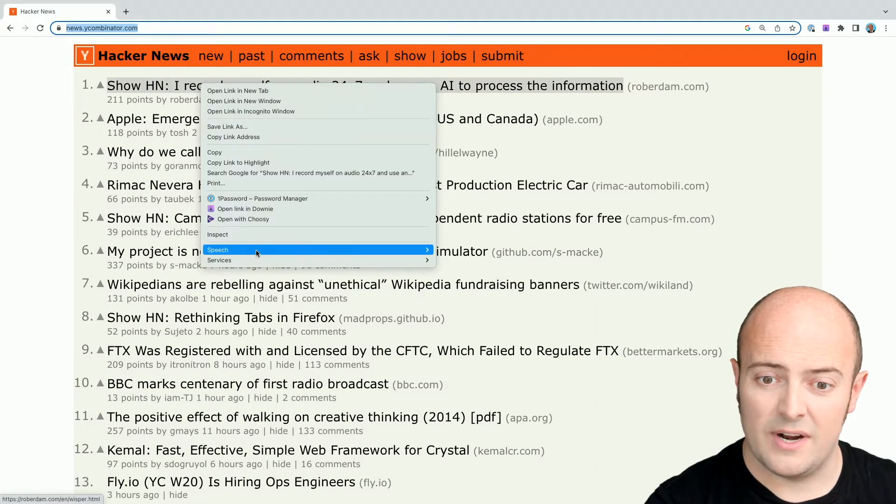
# Step: Inspect the first story title and select the Apple story's a element in the Elements panel
pyautogui.click(217, 234)
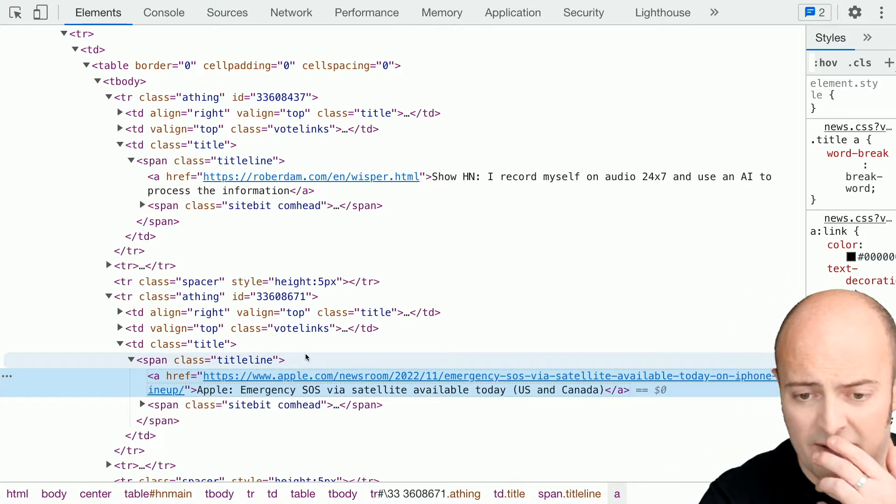
pyautogui.click(153, 359)
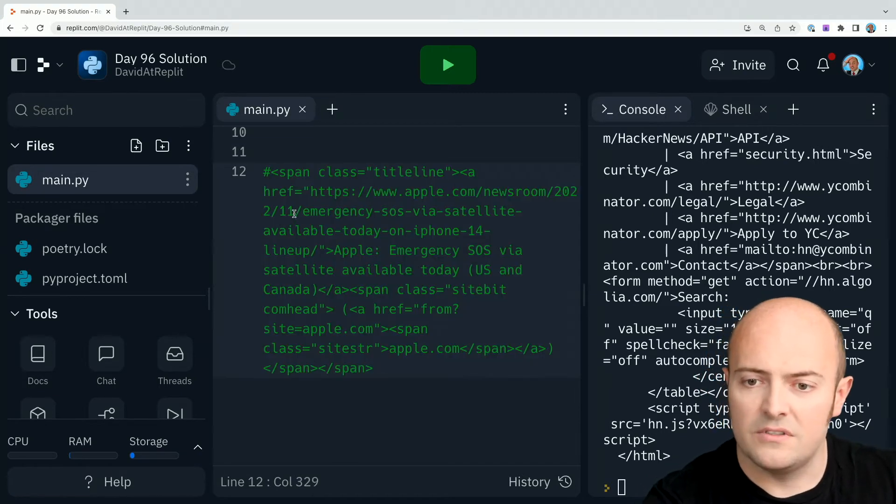
# Step: Paste the copied titleline span HTML into main.py as a commented reference line
pyautogui.click(445, 348)
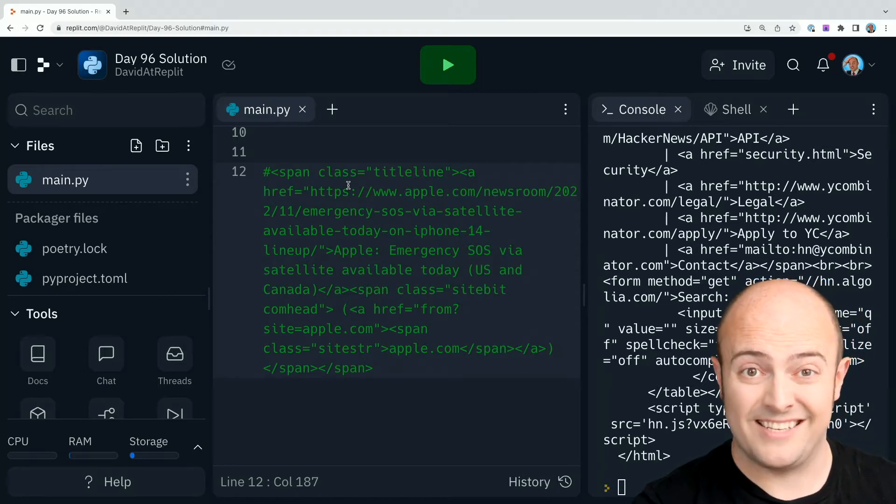
# Step: Add myLinks = soup.find_all("span", {"class": "titleline"}) using the copied class name
pyautogui.doubleClick(403, 172)
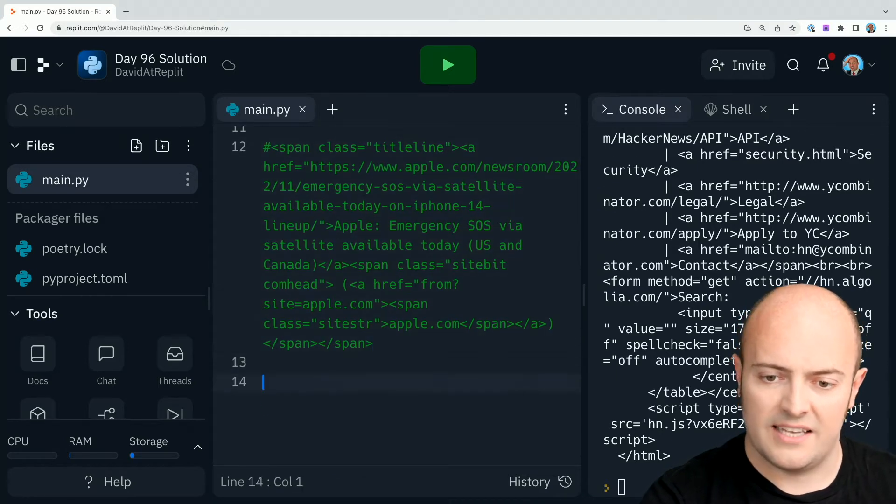
pyautogui.write('myLinks = soup.fi')
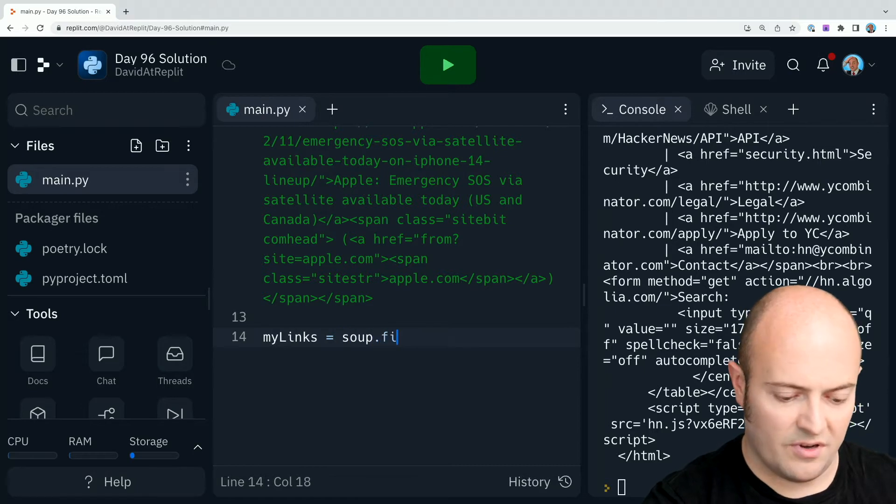
pyautogui.write('nd_a')
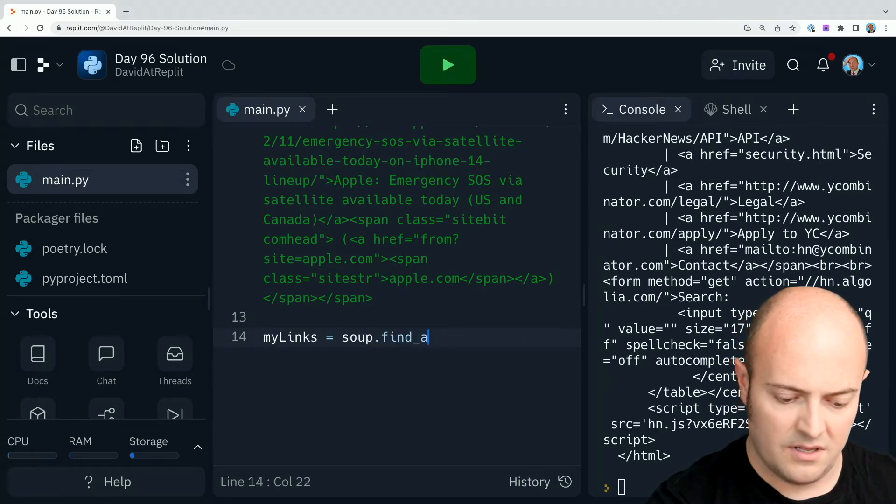
pyautogui.write('ll("span")')
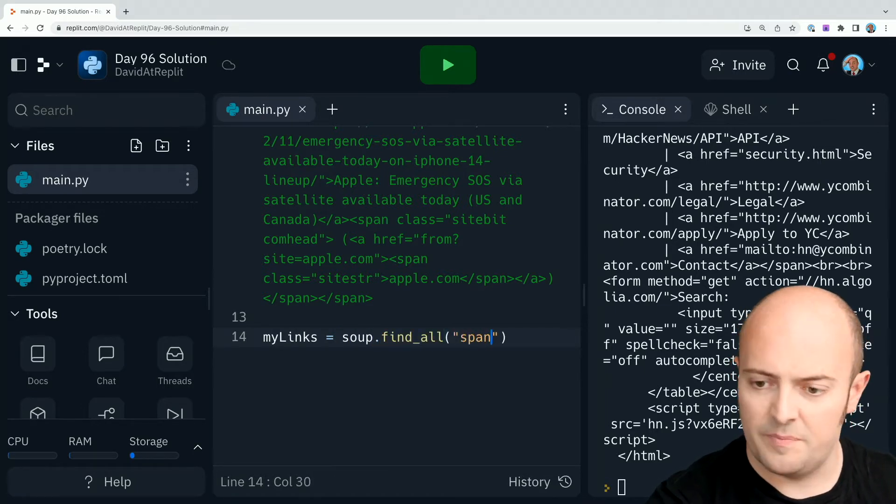
pyautogui.write(', {}')
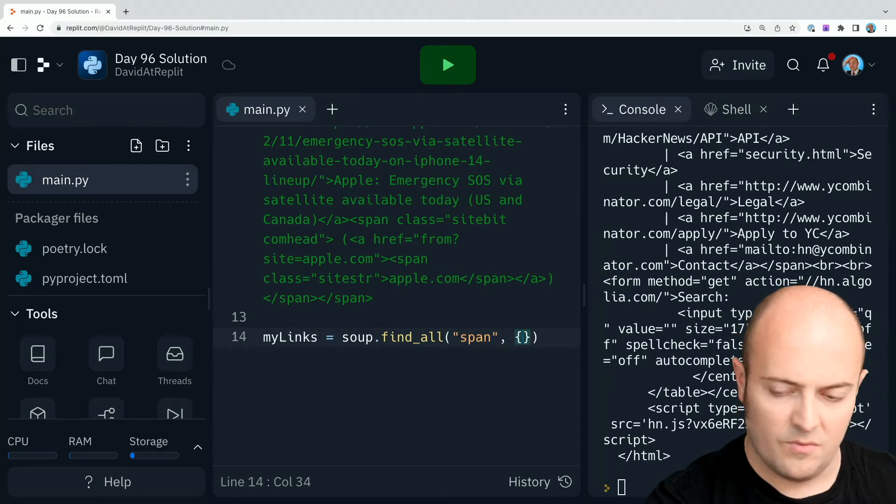
pyautogui.write('"class": "')
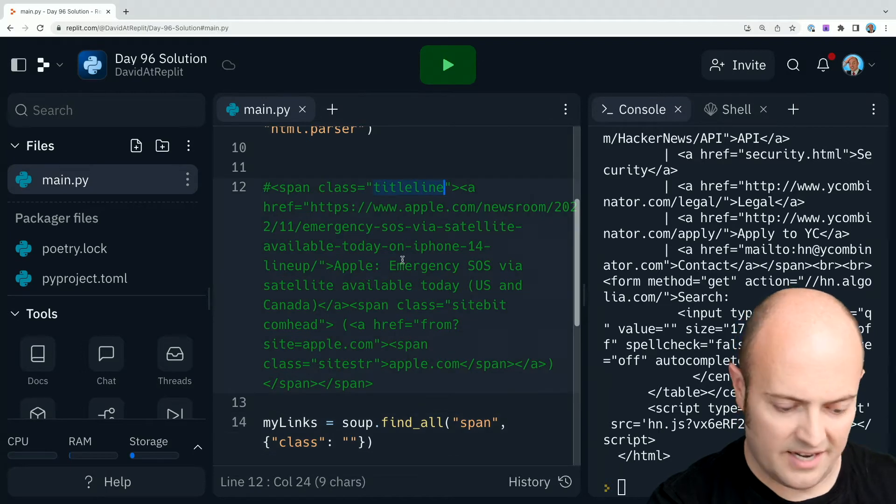
pyautogui.write('titleline')
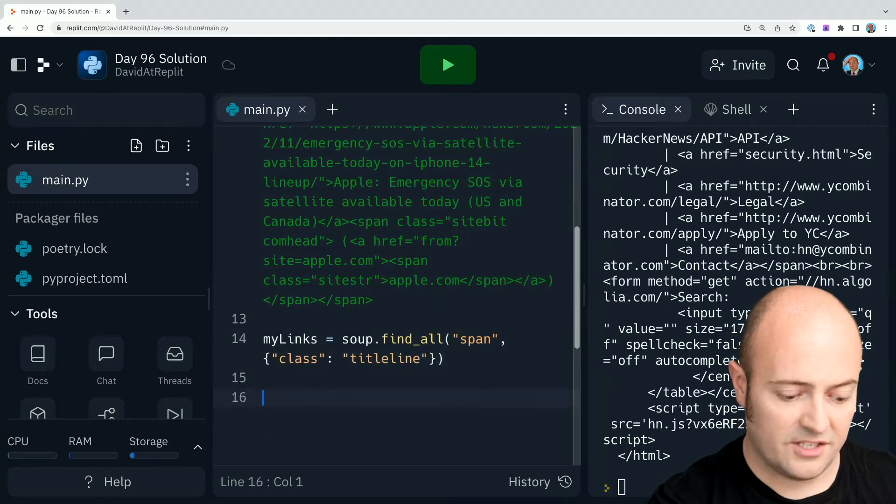
# Step: Add print(len(myLinks)) to report how many spans were found
pyautogui.write('print(len')
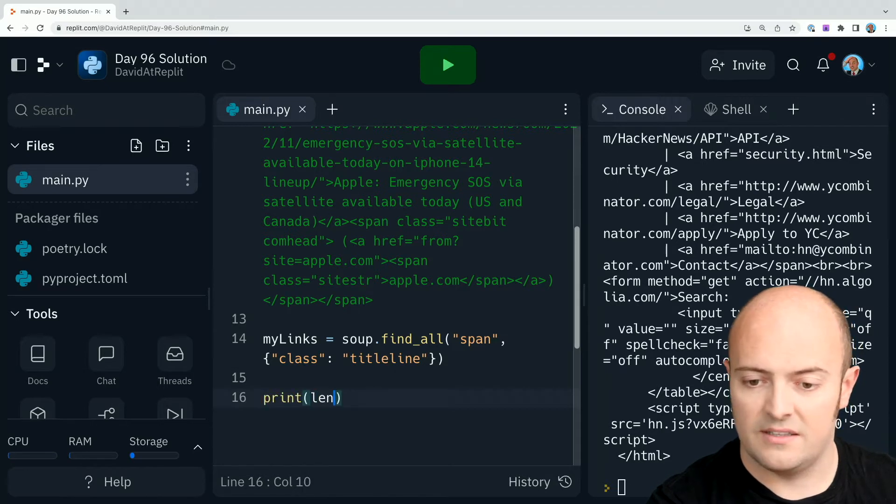
pyautogui.write('myLinks')
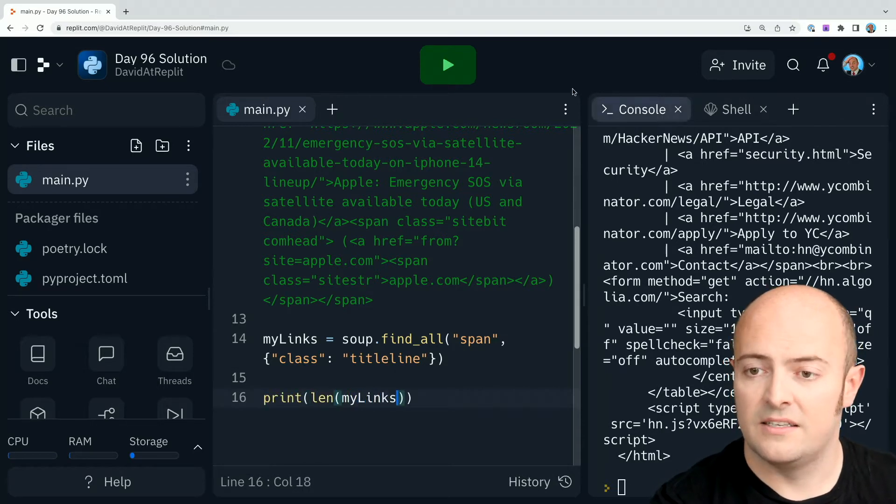
# Step: Run the script so the console reports 30 titleline spans
pyautogui.click(447, 64)
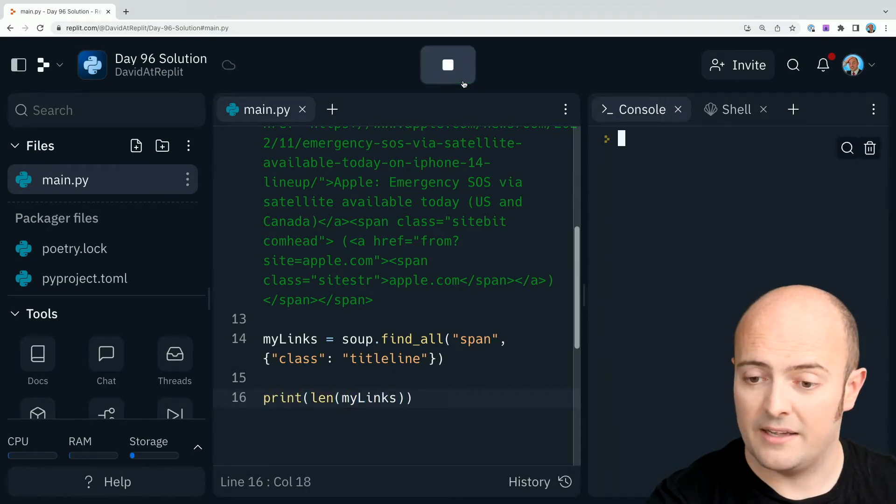
pyautogui.click(447, 65)
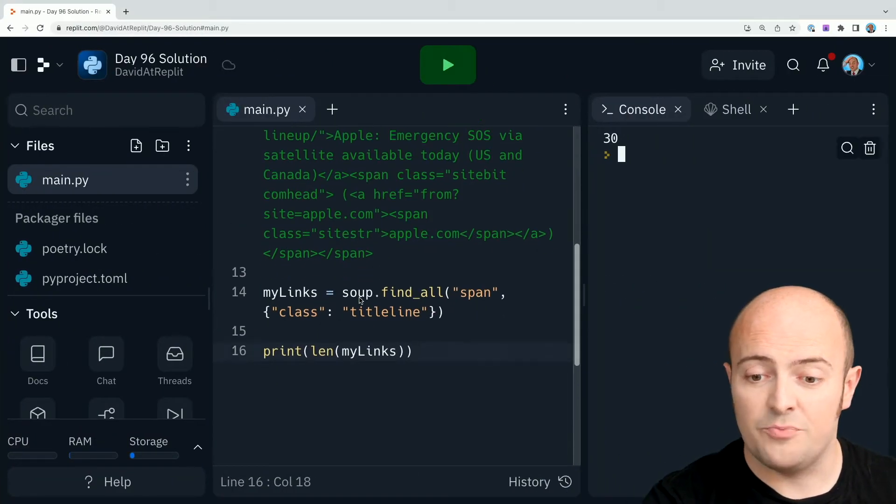
# Step: Comment out the count print and start a for links in myLinks: loop
pyautogui.press('enter')
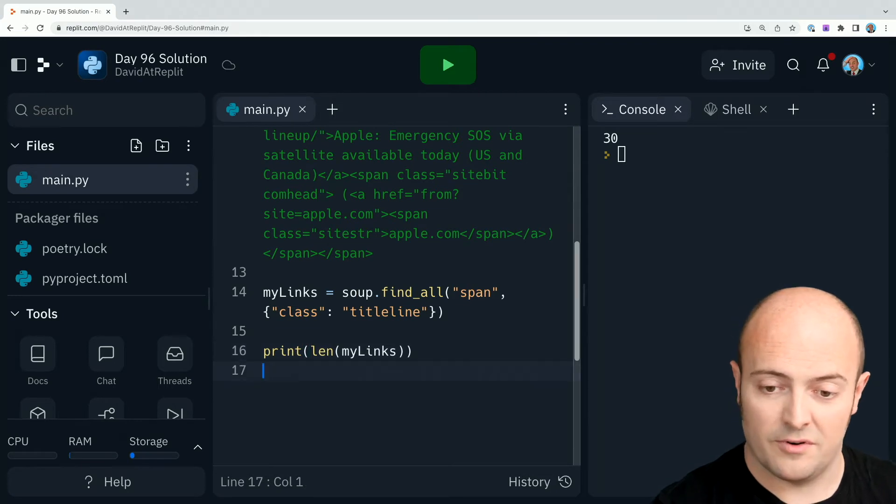
pyautogui.write('#')
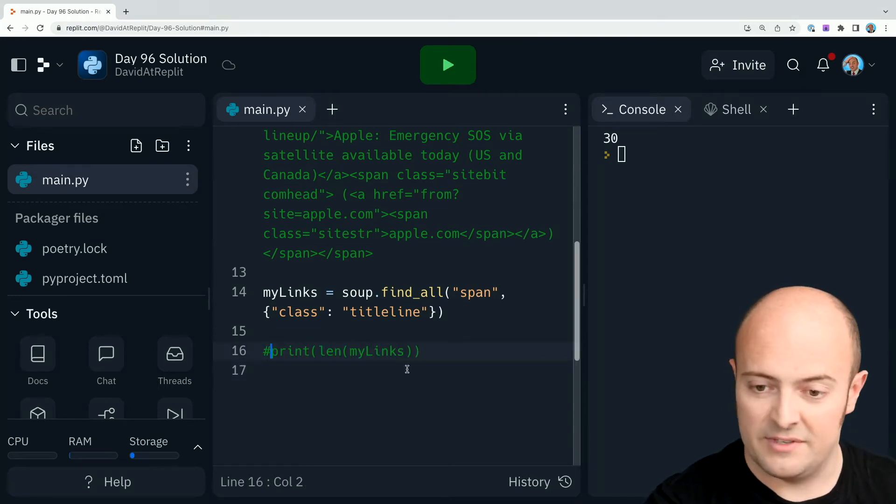
pyautogui.press('Enter')
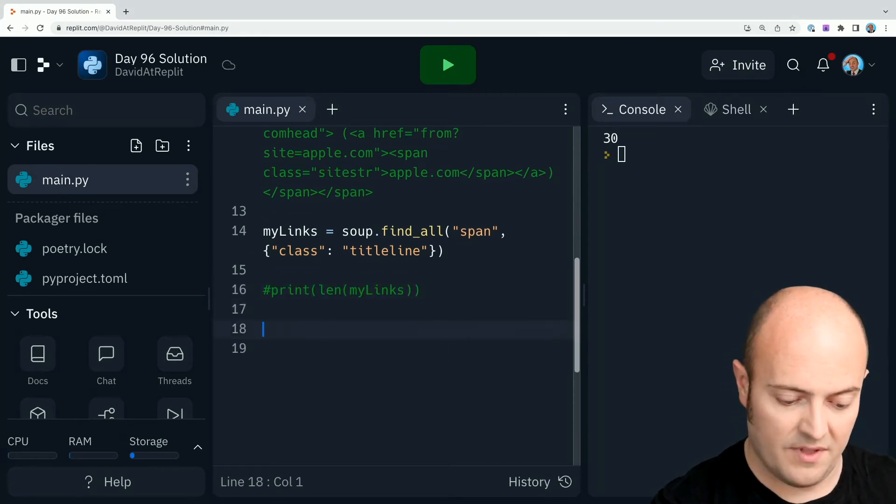
pyautogui.write('for links in m')
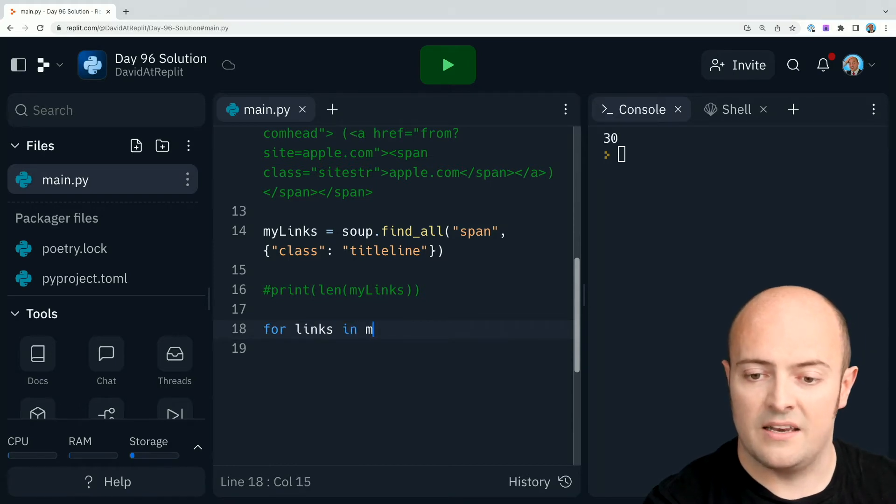
pyautogui.write('yLinks')
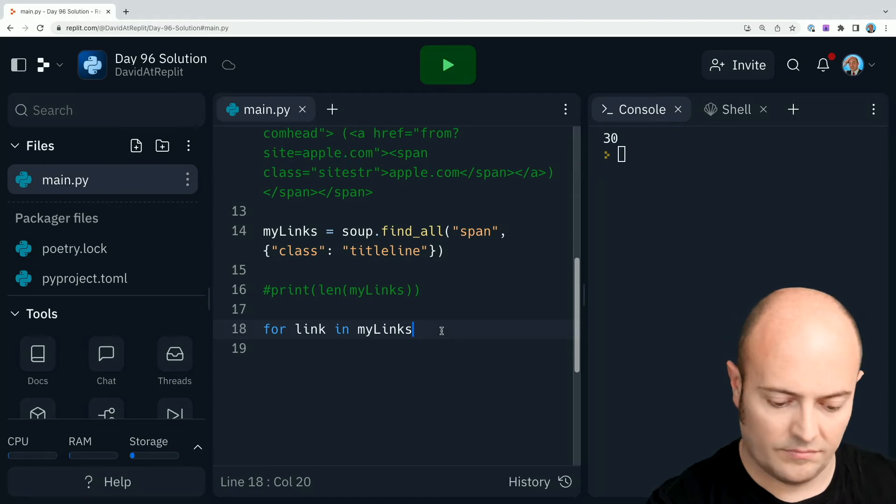
pyautogui.write(':')
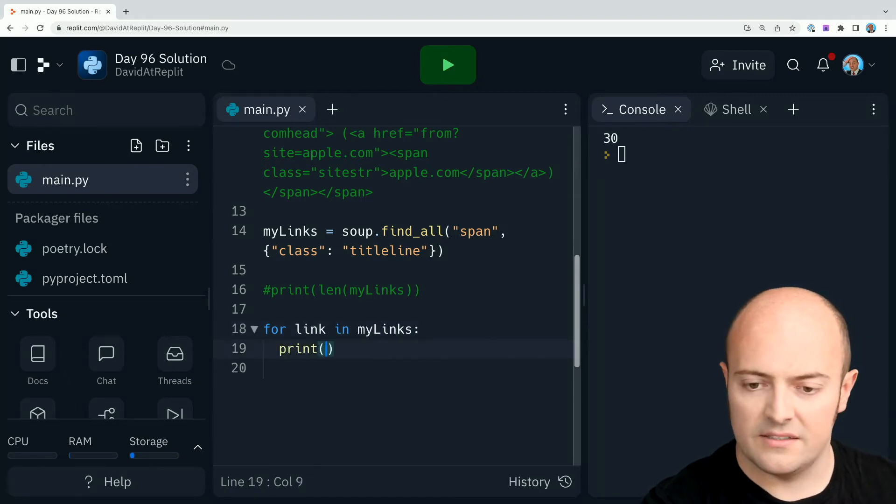
# Step: Inside the loop, write print(link["a"].text) to print each story's link text
pyautogui.write('link')
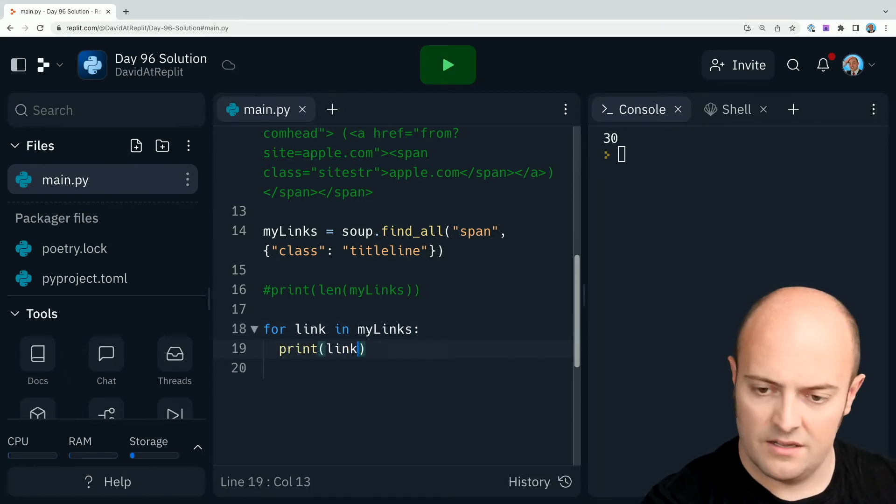
pyautogui.write('[]')
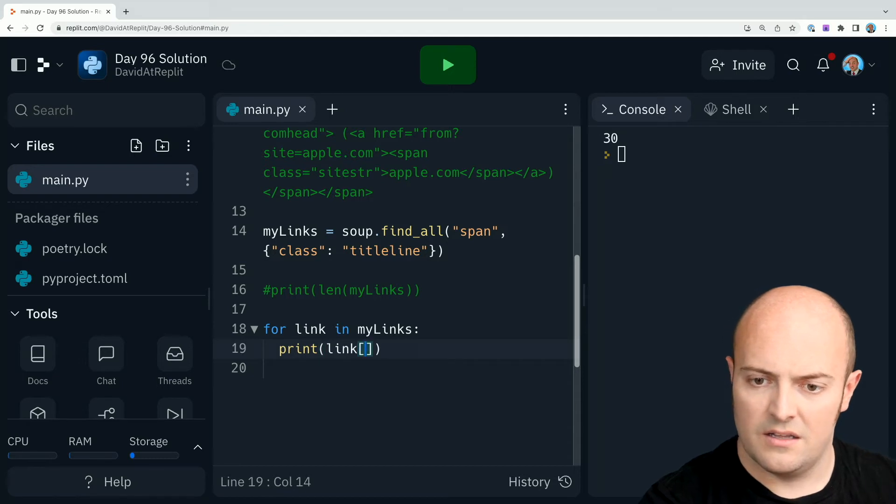
pyautogui.write("'")
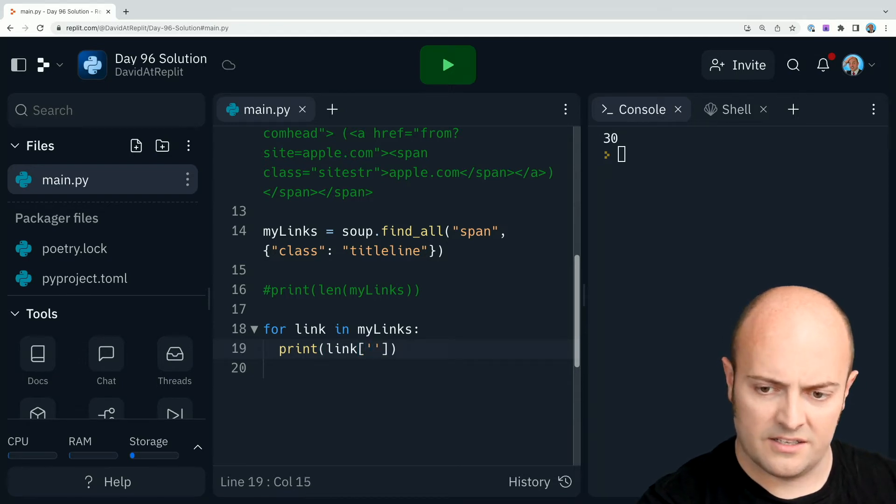
pyautogui.press('Backspace')
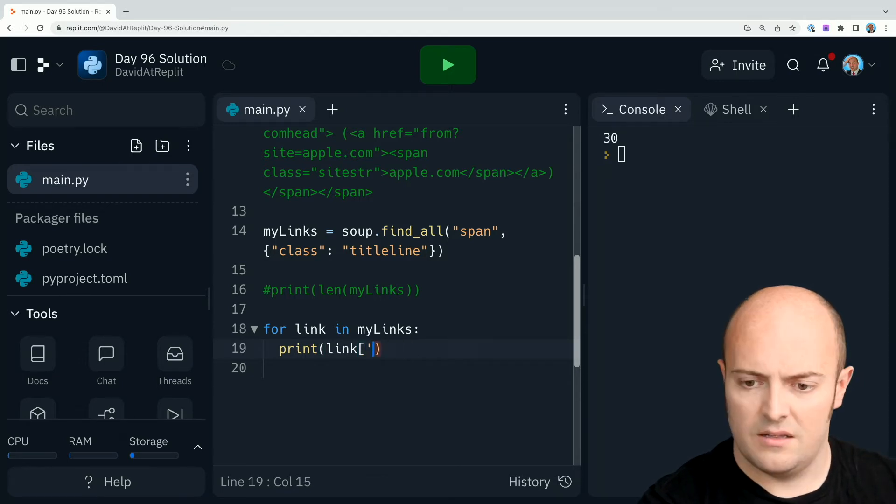
pyautogui.write('a"]')
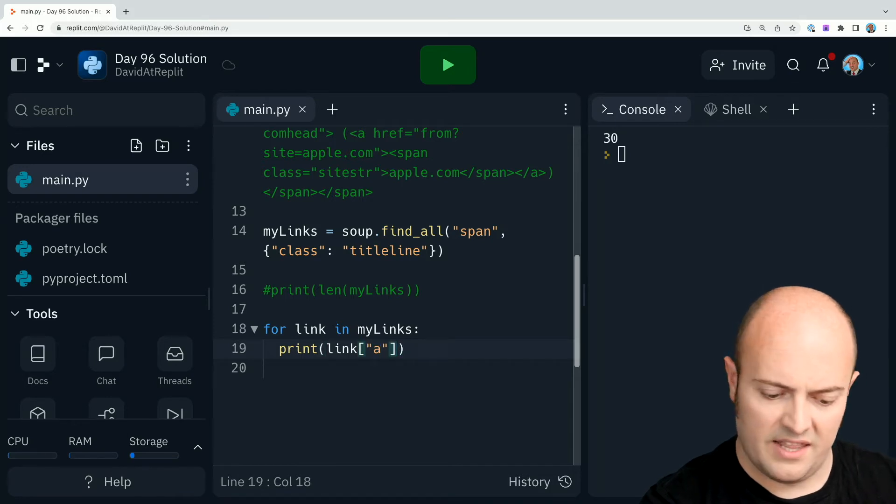
pyautogui.write('.text')
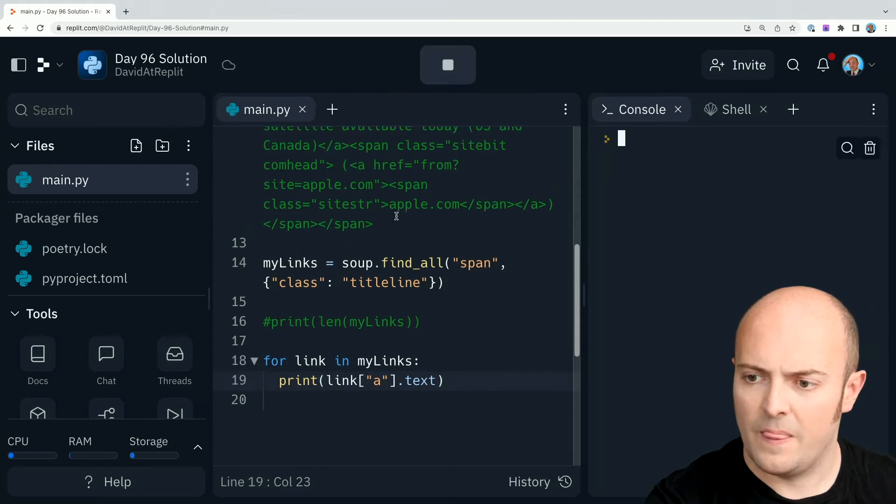
# Step: After the KeyError, change the loop to print(link) and run to show each span's raw HTML
pyautogui.click(447, 64)
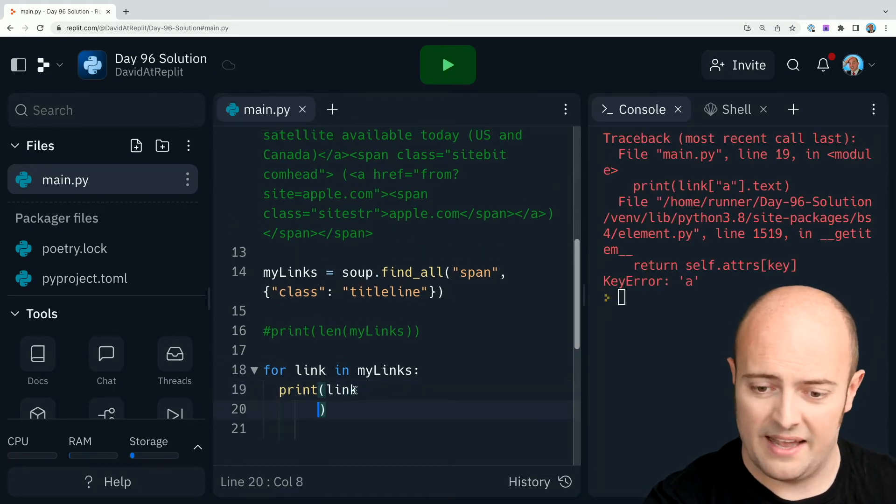
pyautogui.click(448, 64)
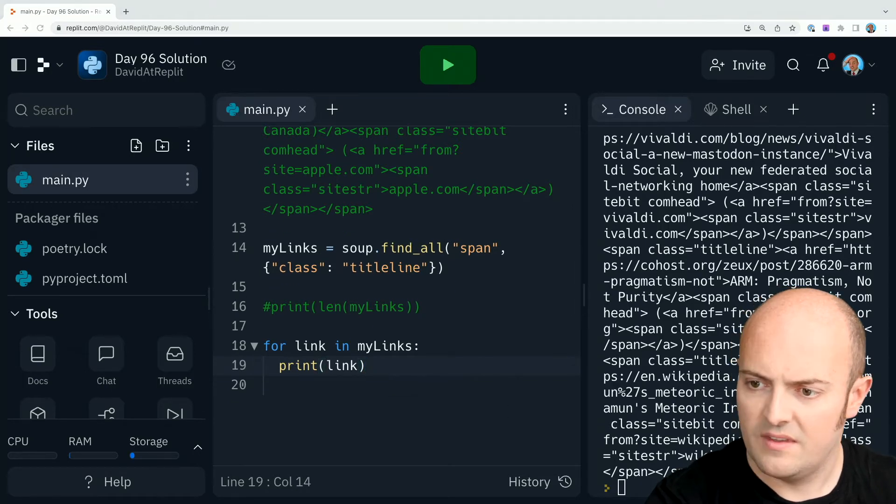
# Step: Print link.text so the console lists plain story titles with their sites
pyautogui.write('.text')
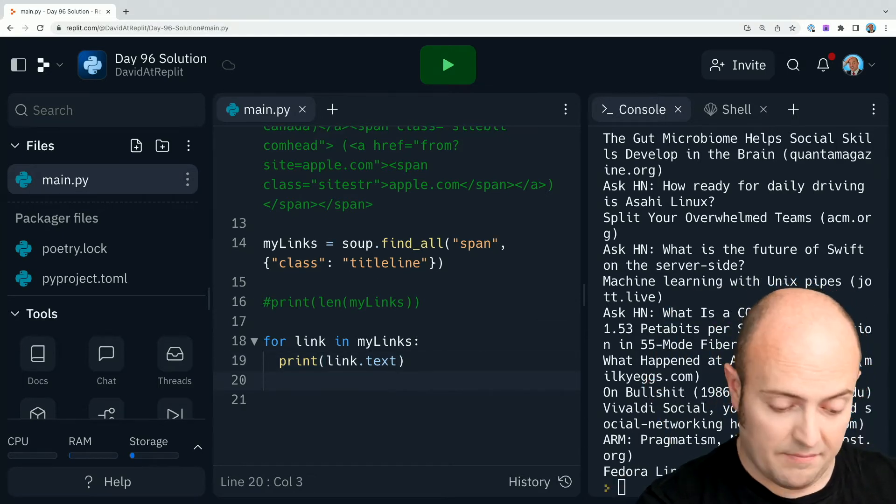
# Step: Store each span's anchor elements in myLink = link.find_all("a") inside the loop
pyautogui.write('my')
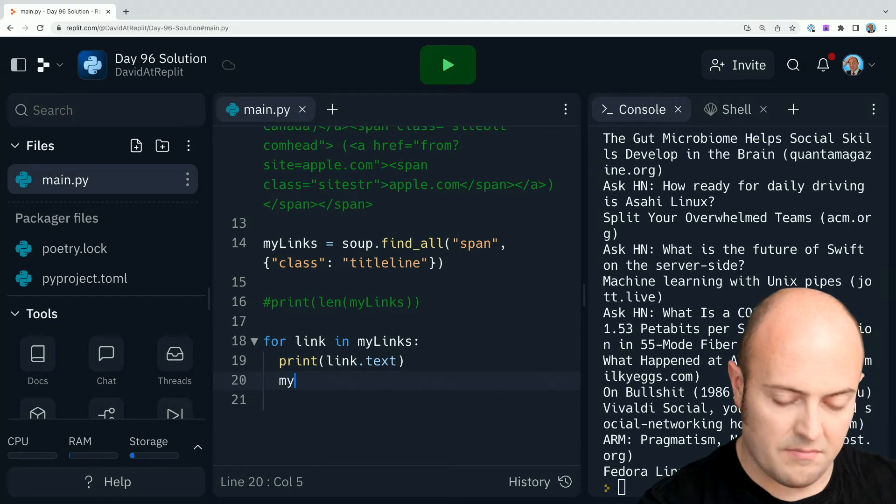
pyautogui.write('Link')
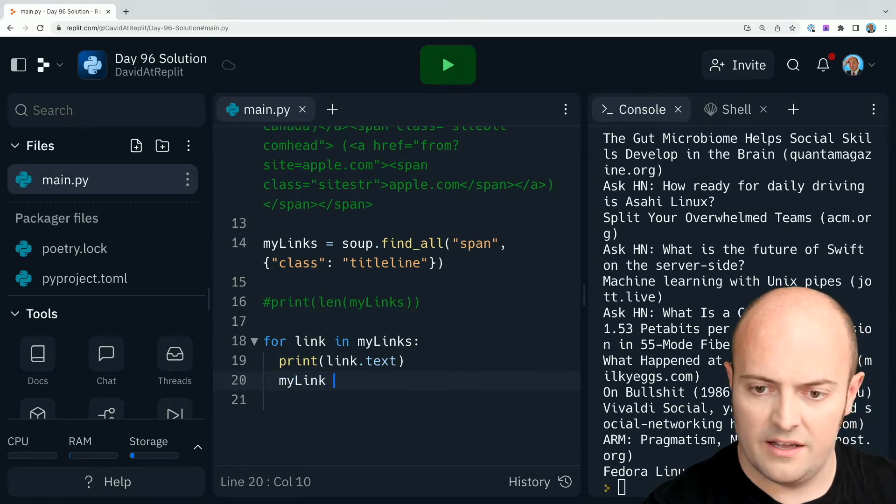
pyautogui.write('= soup')
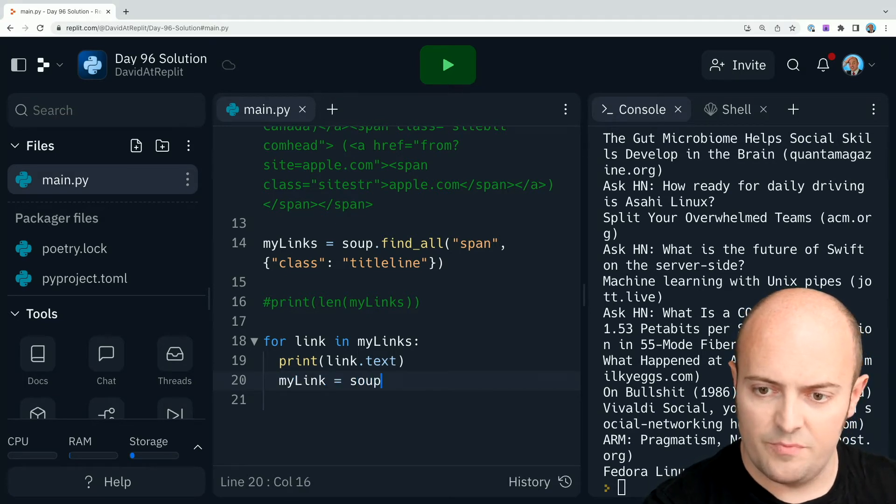
pyautogui.write('.finall()')
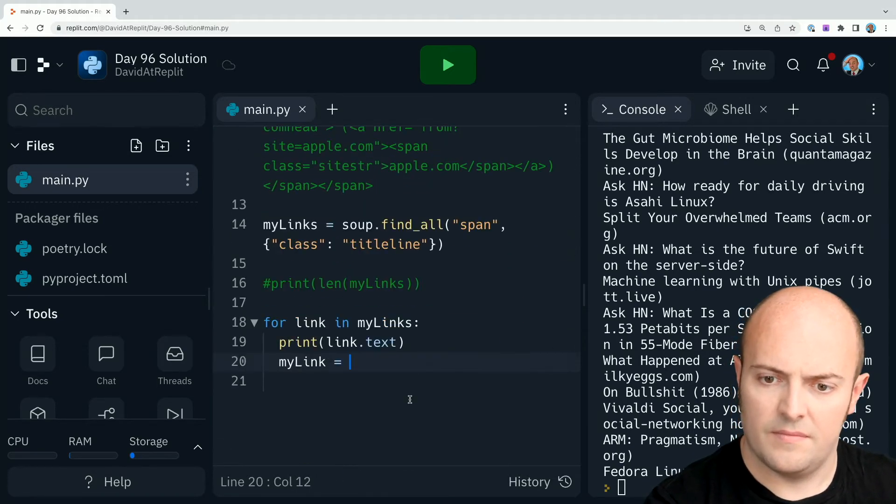
pyautogui.write('link.find_all("')
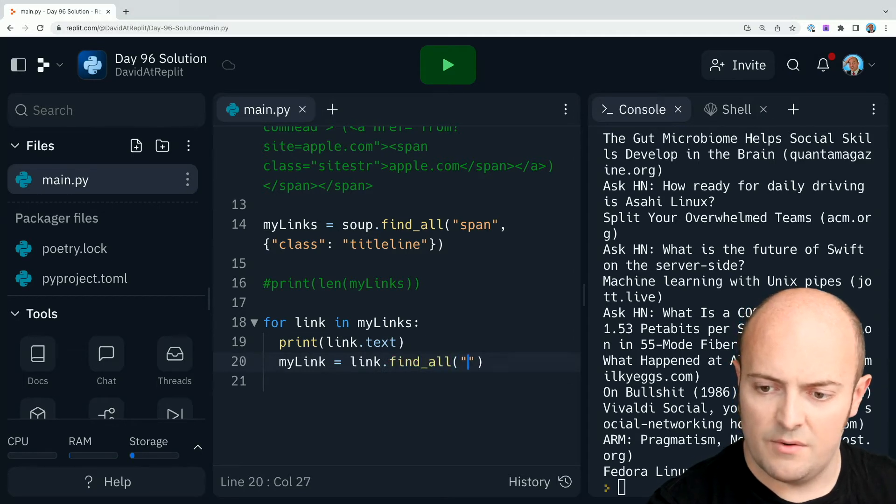
pyautogui.write('a')
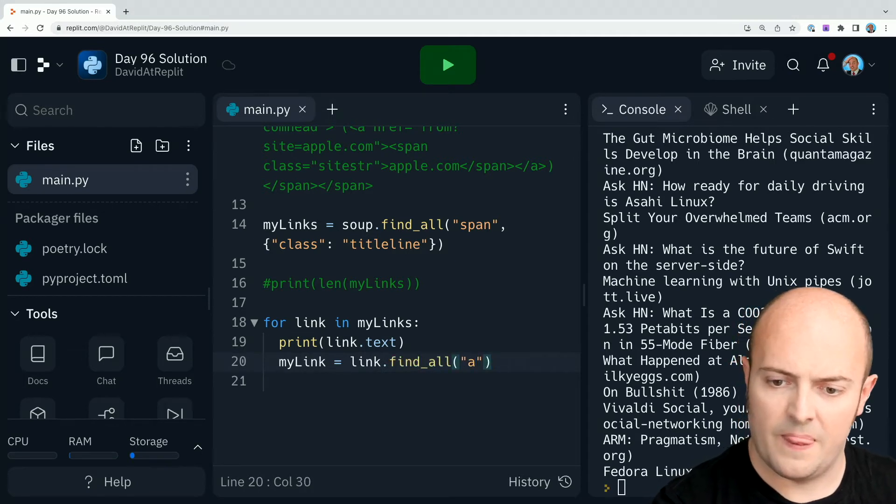
pyautogui.click(447, 65)
pyautogui.write('print(')
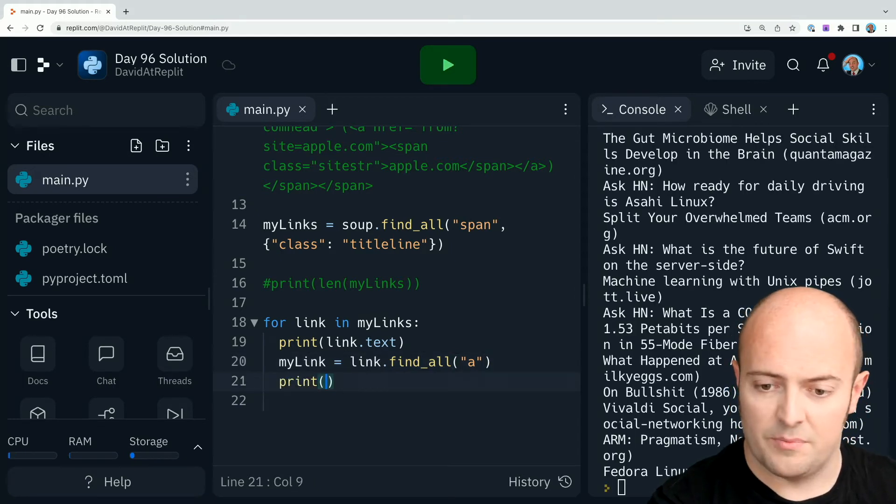
# Step: Print myLink's href and run, then rerun printing the whole anchor list
pyautogui.write('myLink[')
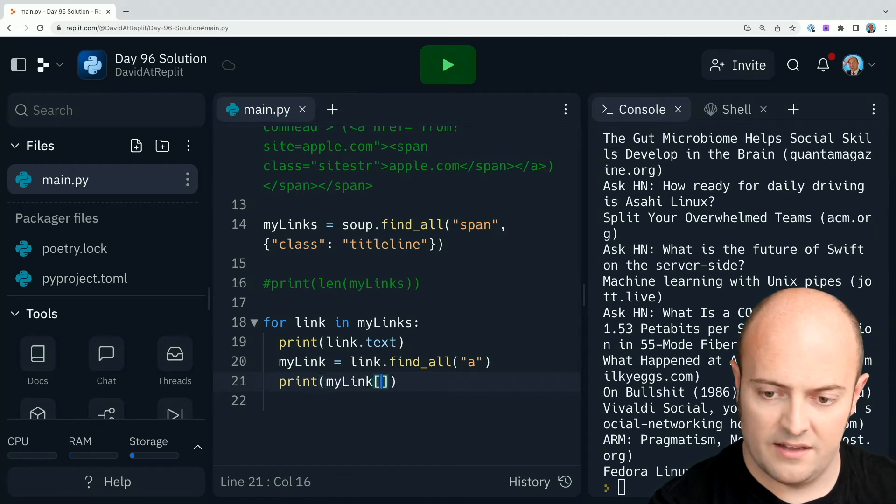
pyautogui.write('"href"')
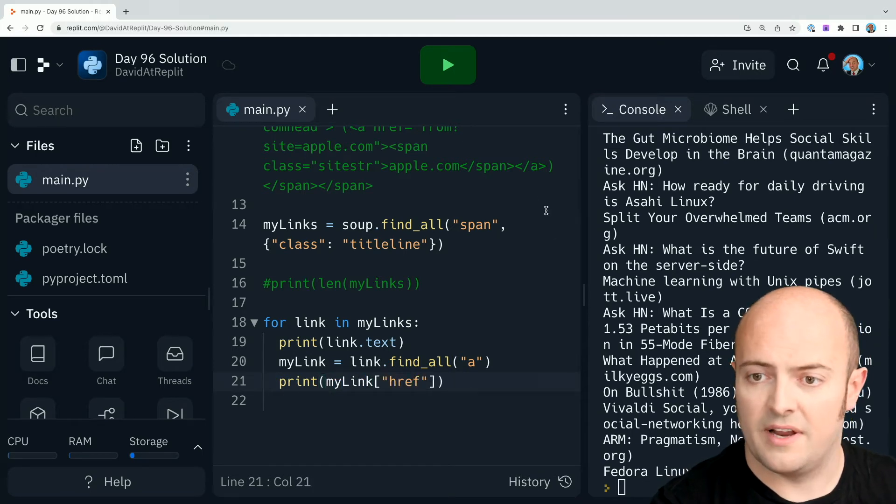
pyautogui.click(447, 64)
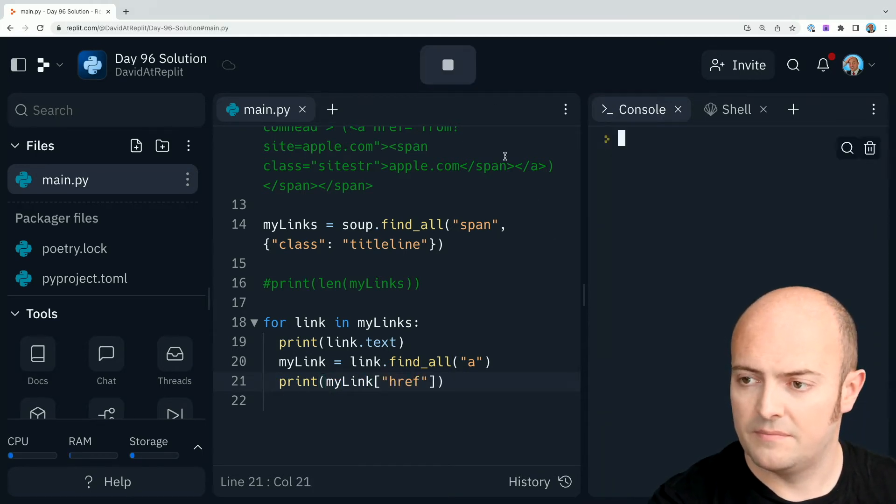
pyautogui.click(447, 65)
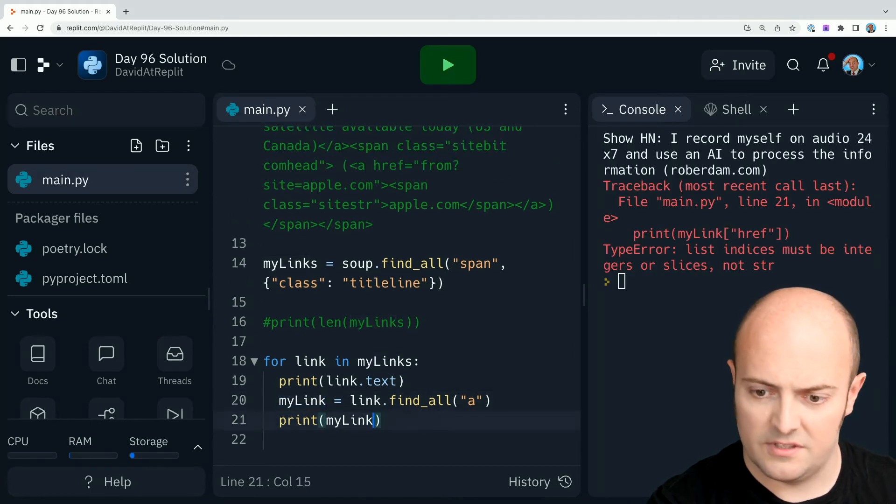
pyautogui.click(448, 65)
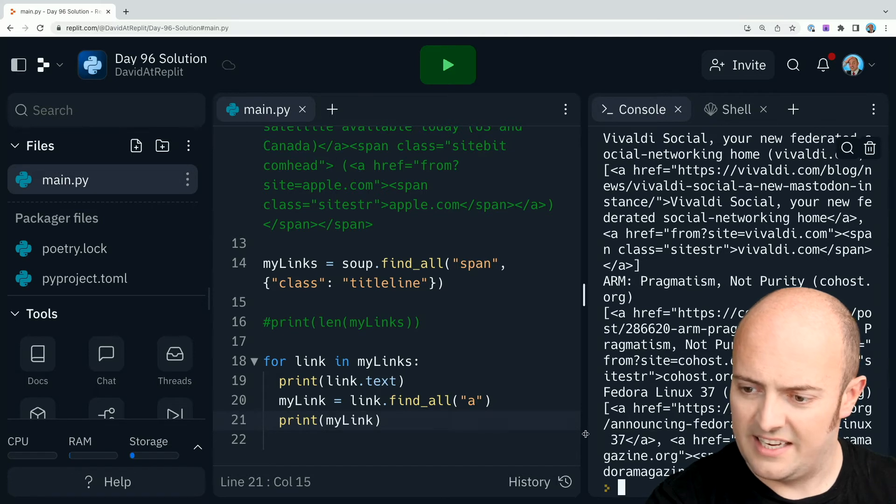
# Step: Print myLink[0]["href"] so each title is followed by its URL, and run again
pyautogui.write('[]')
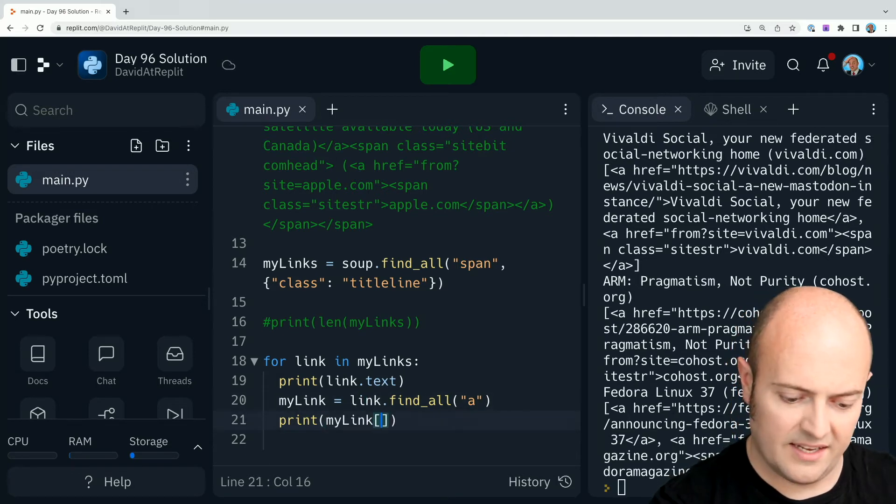
pyautogui.write("0]['")
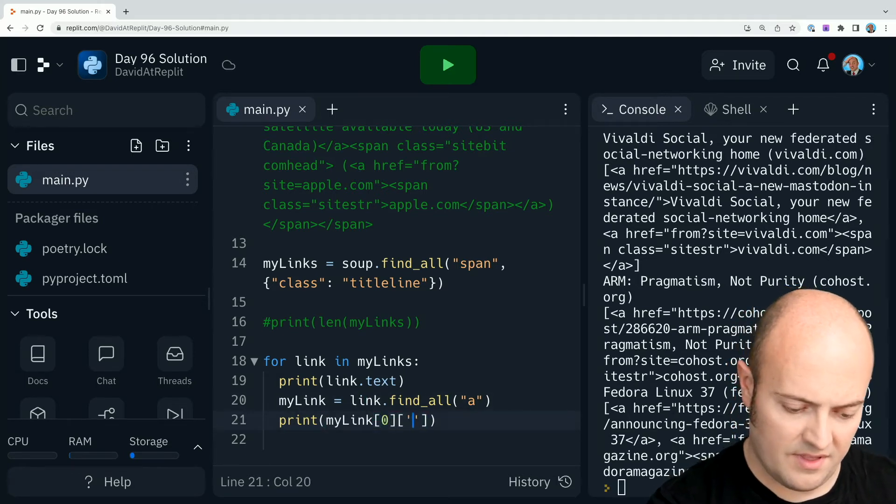
pyautogui.write('href"')
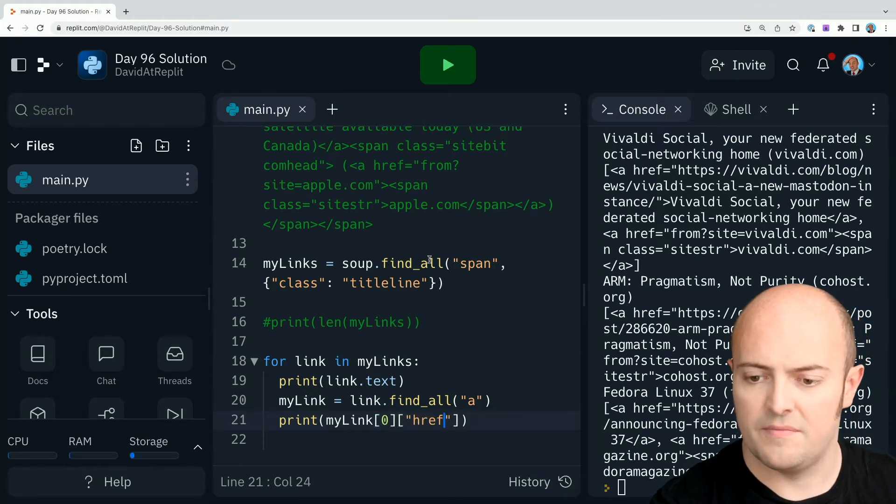
pyautogui.click(447, 65)
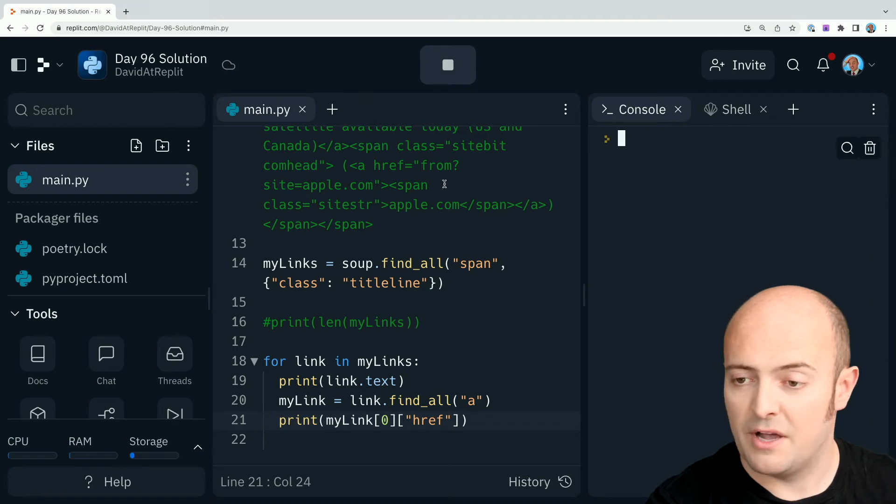
pyautogui.click(447, 64)
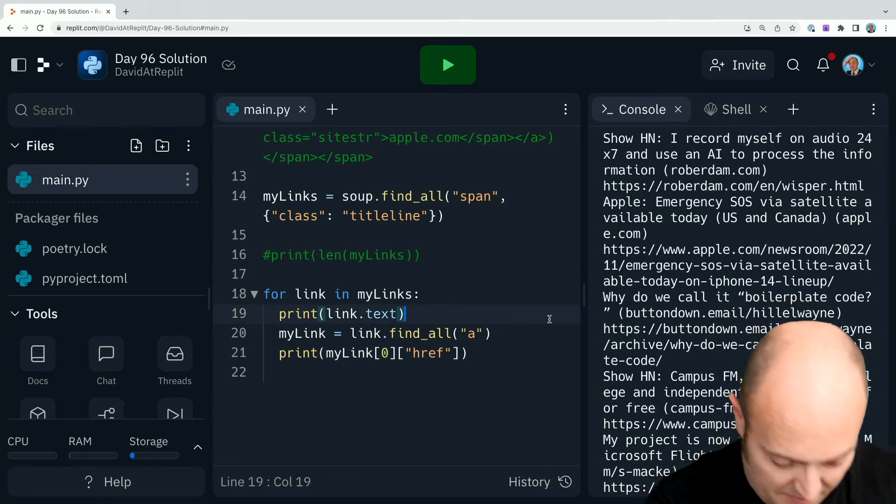
# Step: Insert a blank line after print(link.text) inside the loop
pyautogui.press('Enter')
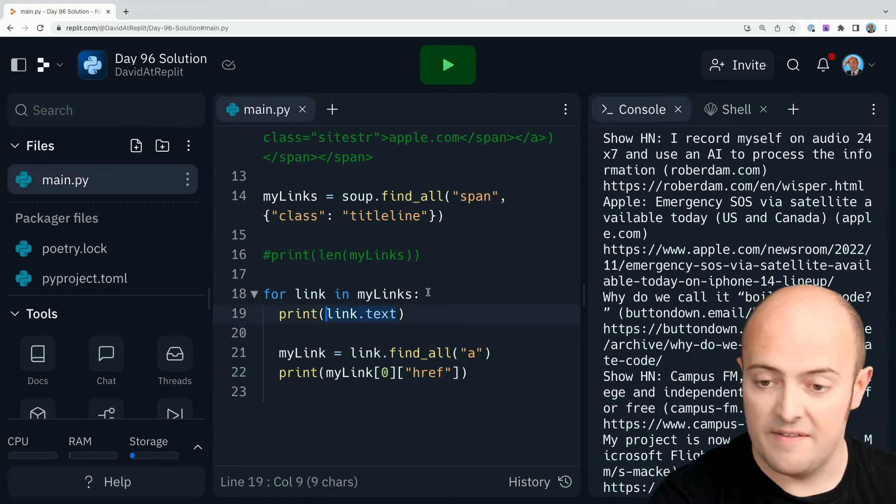
# Step: Define things = ["replit", "python", "apple", "microsoft"] and split each title into textList
pyautogui.write('text = link.text')
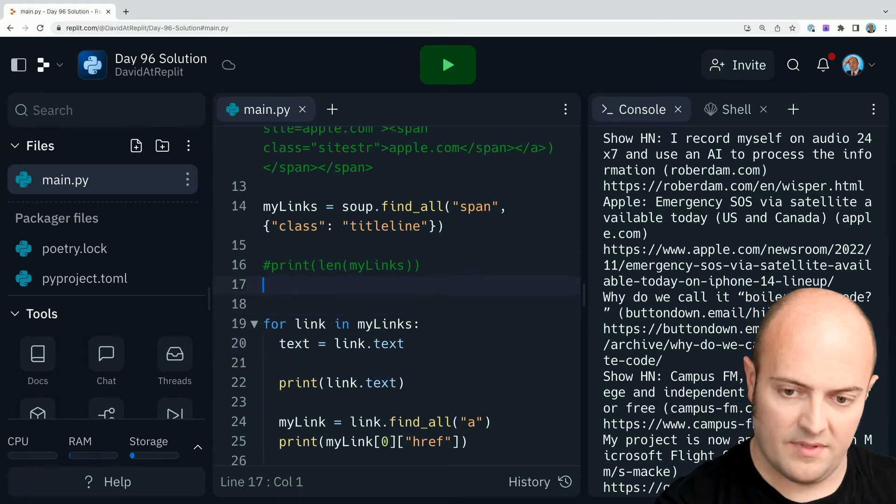
pyautogui.write('things =')
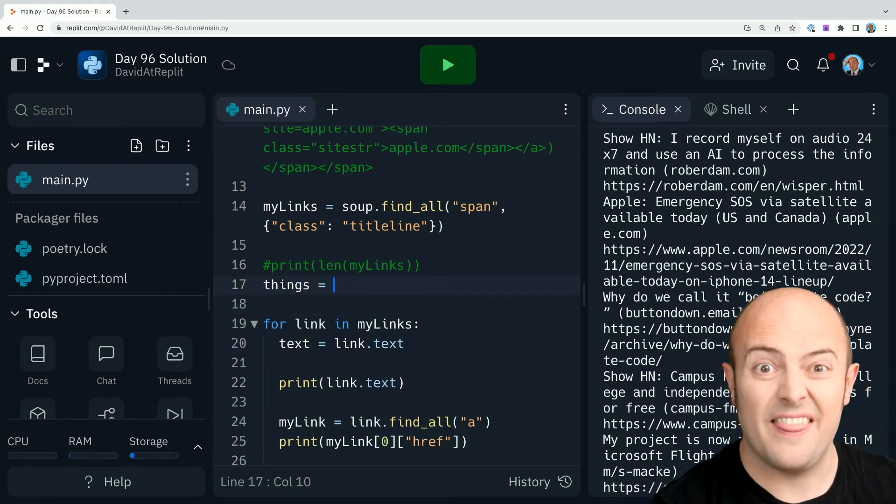
pyautogui.write('["repl"]')
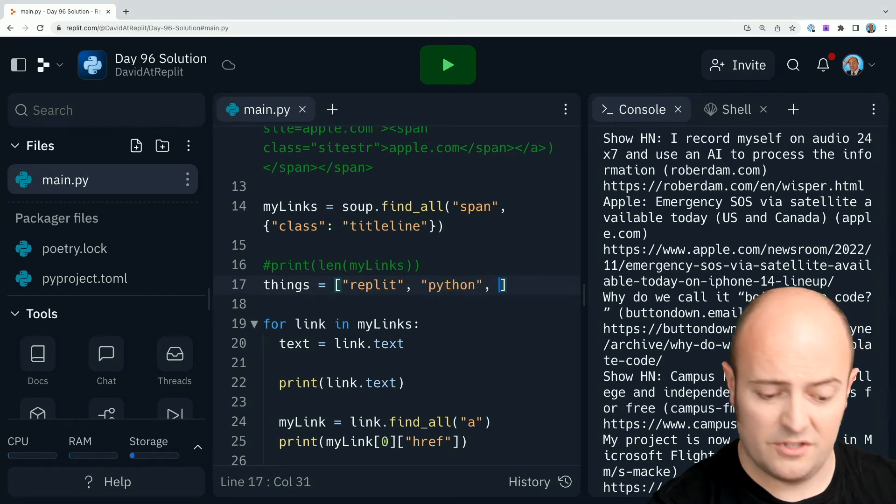
pyautogui.write('"apple", "microsoft')
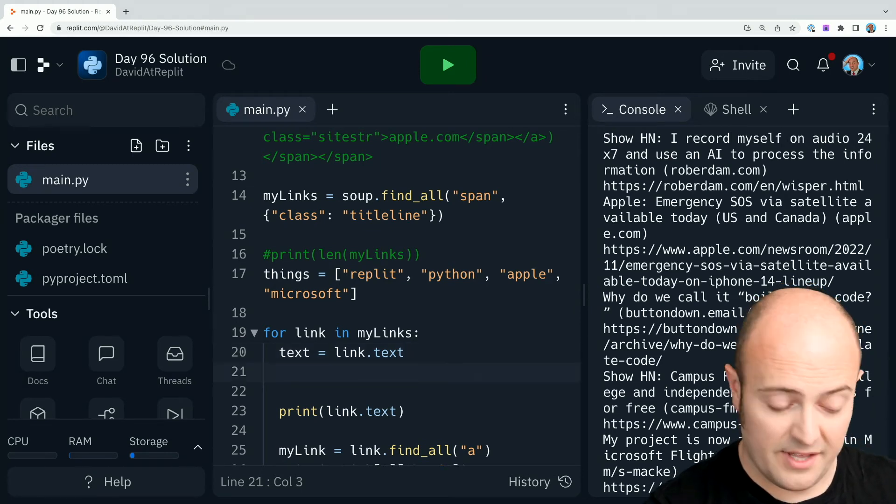
pyautogui.write('textList = text.split(')
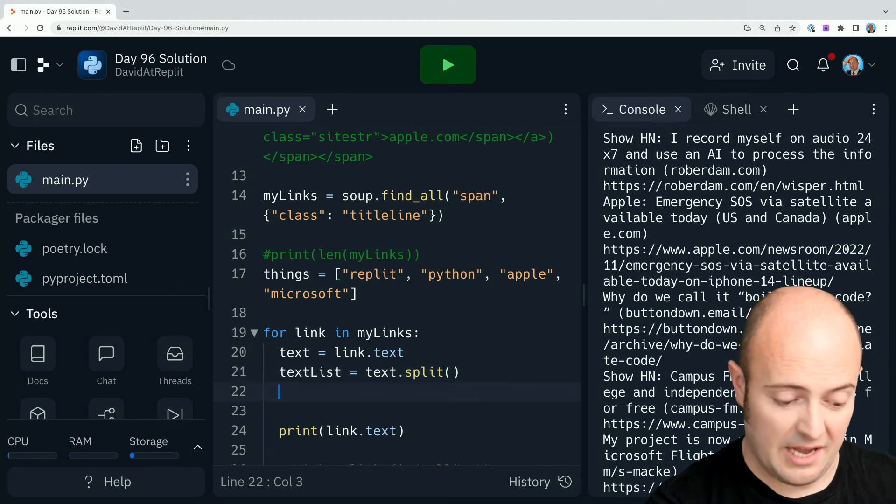
# Step: Initialise containsWord = False before the word loop
pyautogui.write('for')
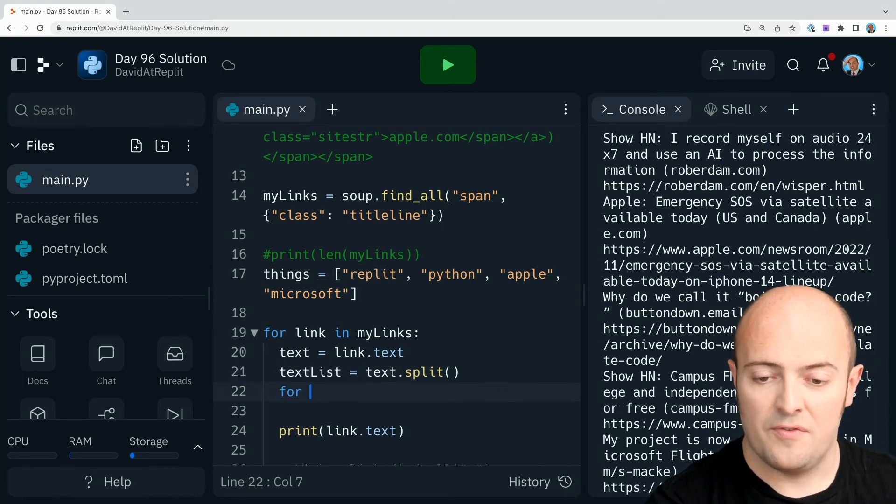
pyautogui.press('Backspace')
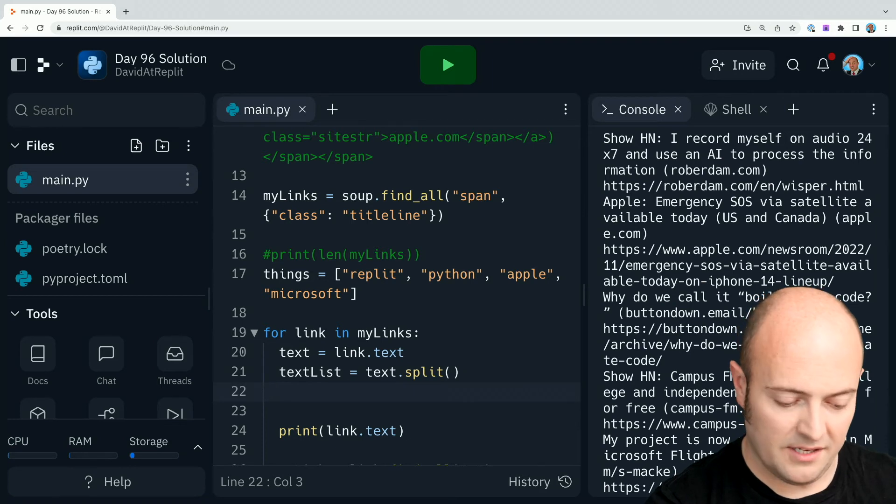
pyautogui.write('containsW')
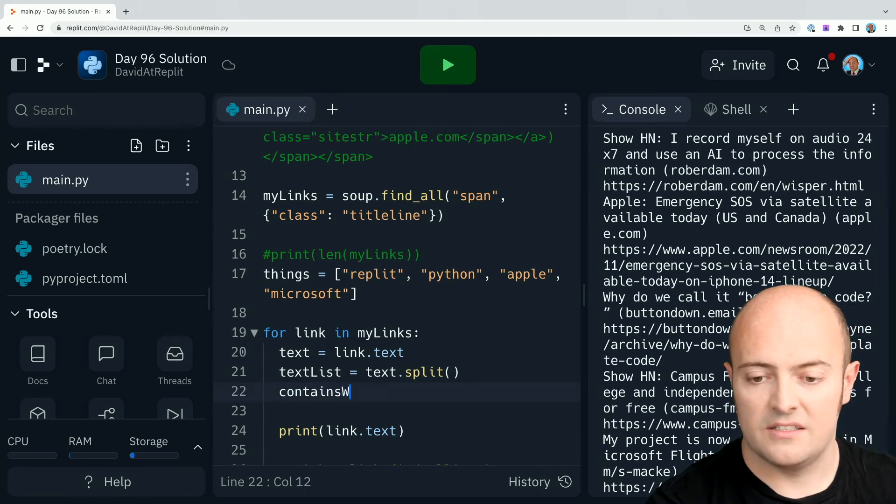
pyautogui.write('ord = False')
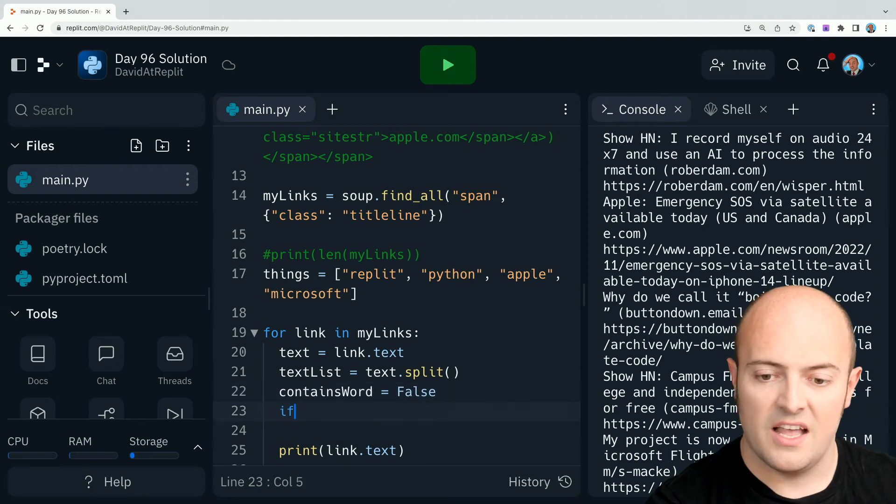
# Step: Loop over textList and set containsWord = True when word.lower() is in things
pyautogui.write('for word in textList:')
pyautogui.click(421, 430)
pyautogui.write('of')
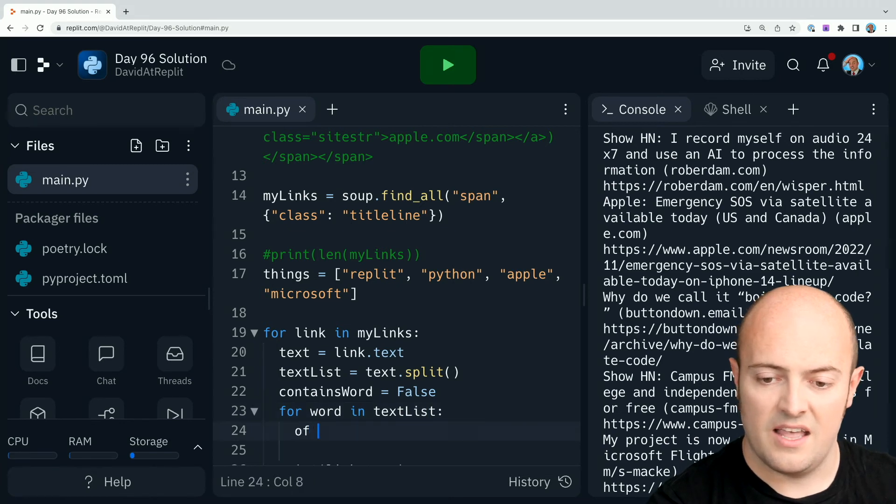
pyautogui.write('if wor')
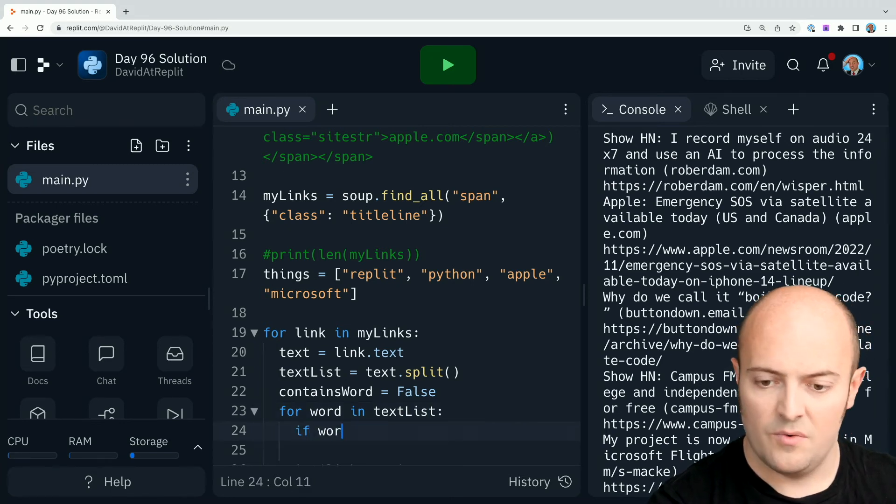
pyautogui.write('d.lower()')
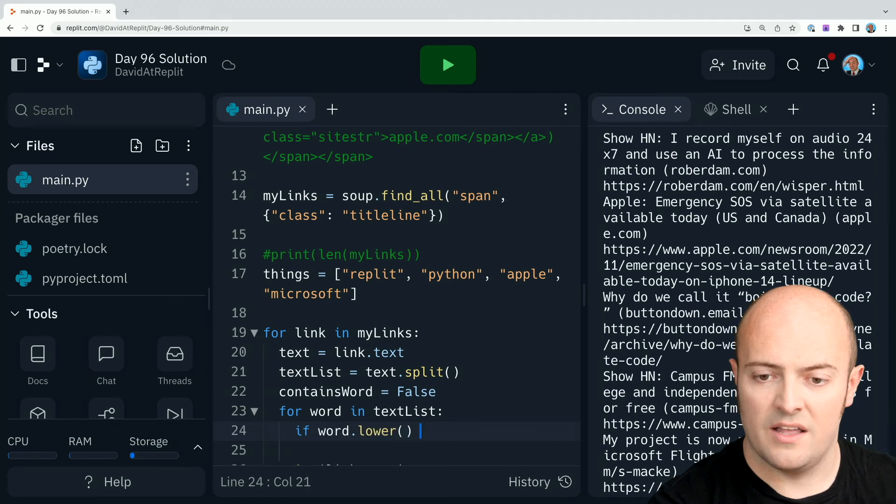
pyautogui.write('in things:')
pyautogui.click(421, 450)
pyautogui.write('cont')
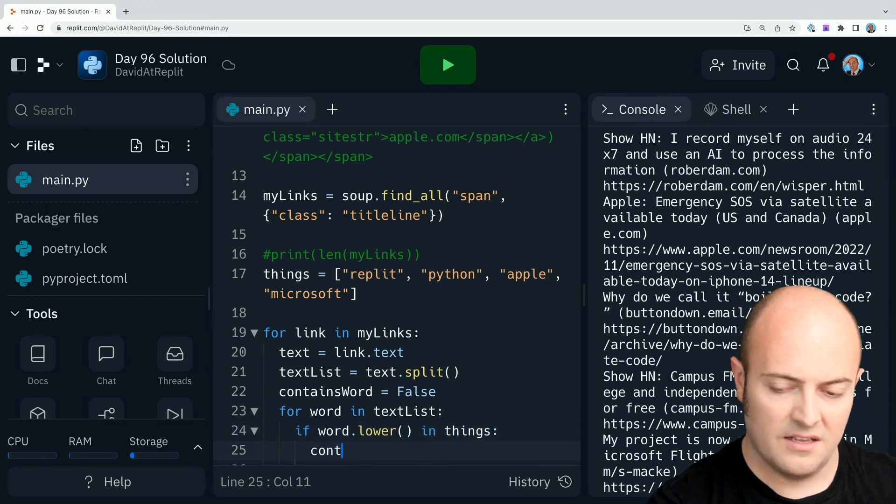
pyautogui.write('ainsWord=')
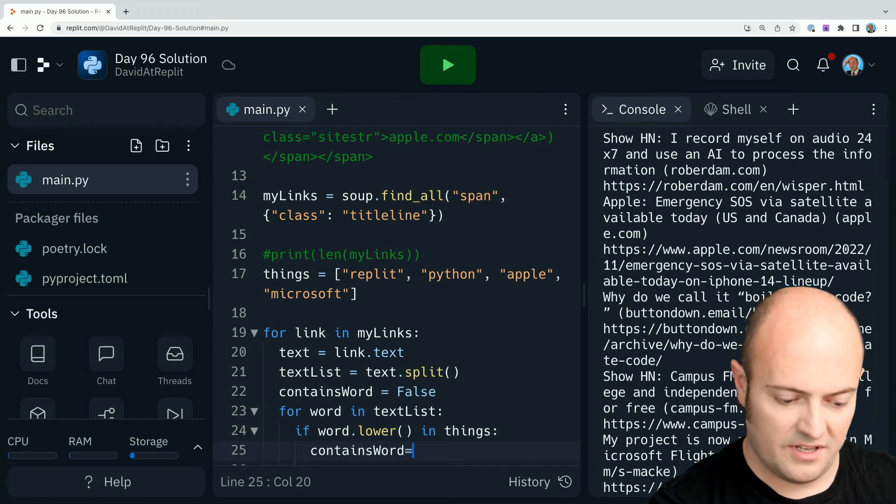
pyautogui.write('True')
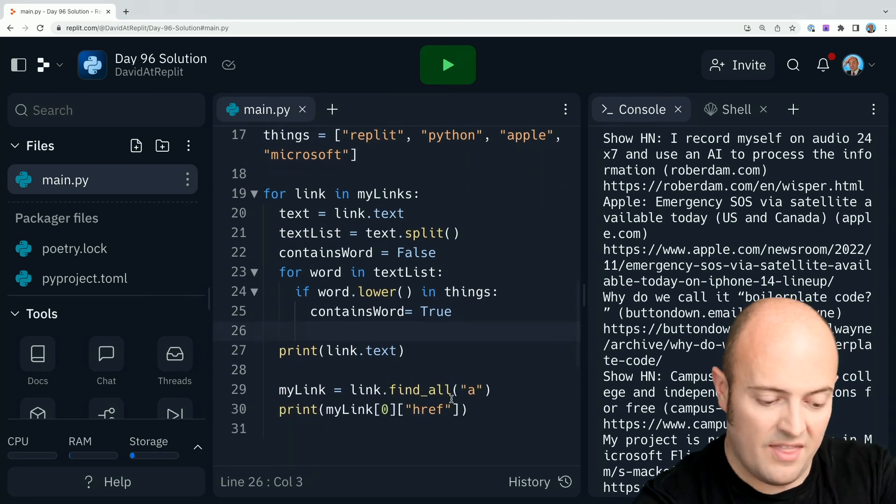
# Step: Guard the prints with if containsWord: and run, leaving only the Microsoft Flight Simulator story
pyautogui.write('if')
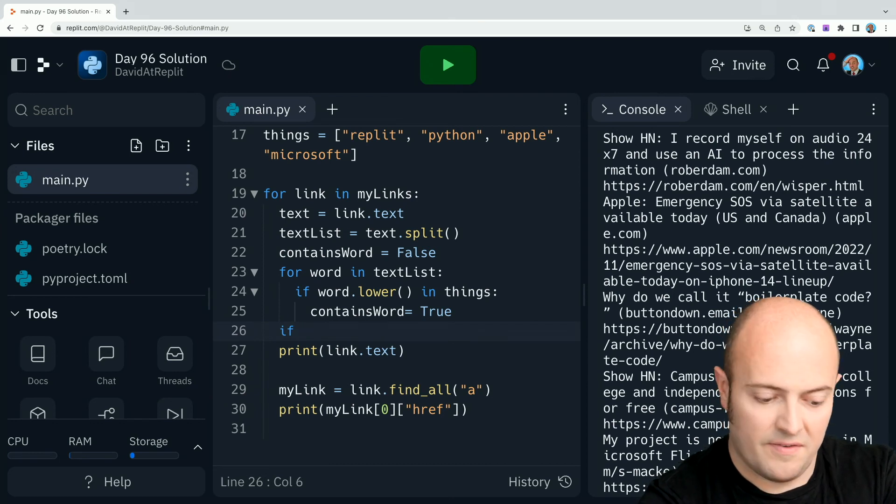
pyautogui.write('cont')
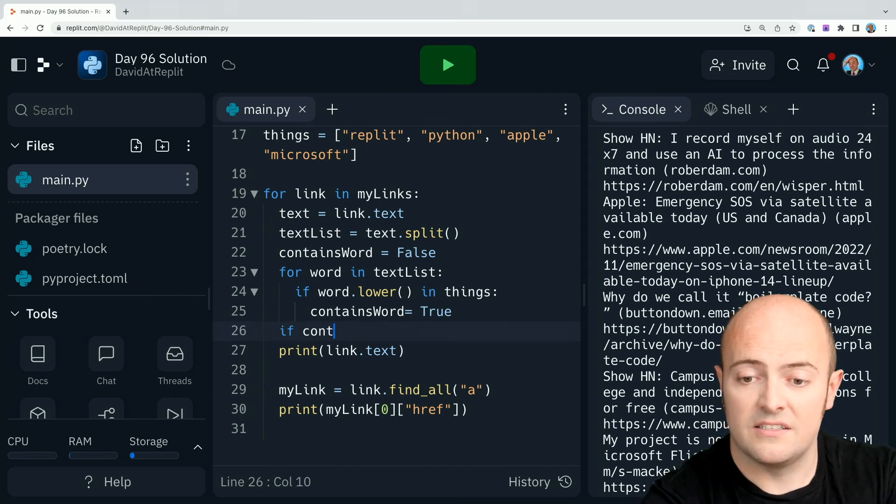
pyautogui.write('ainsWord:')
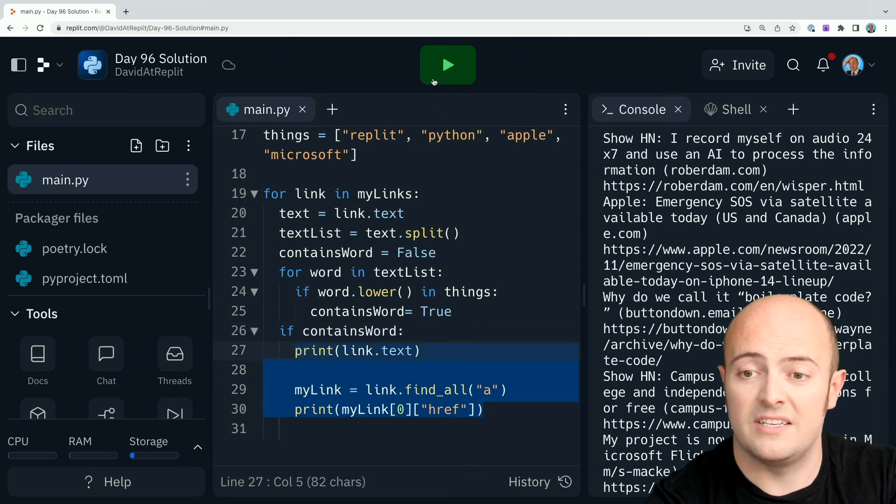
pyautogui.click(448, 64)
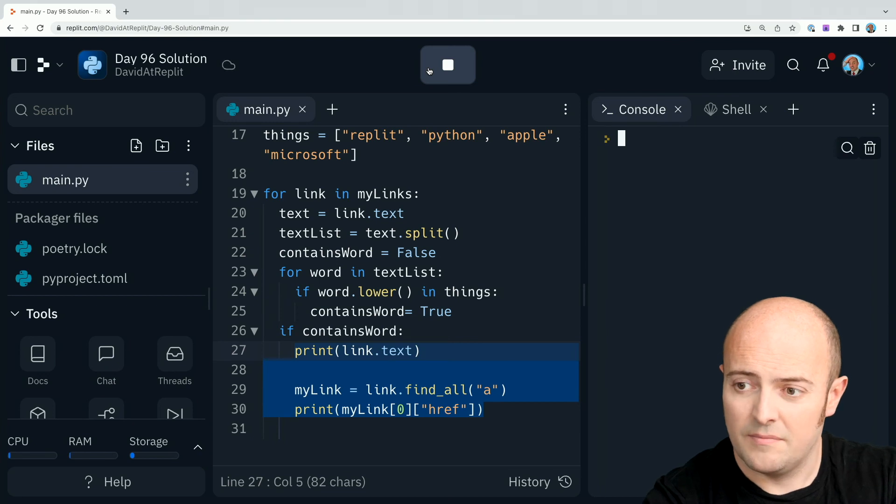
pyautogui.click(448, 64)
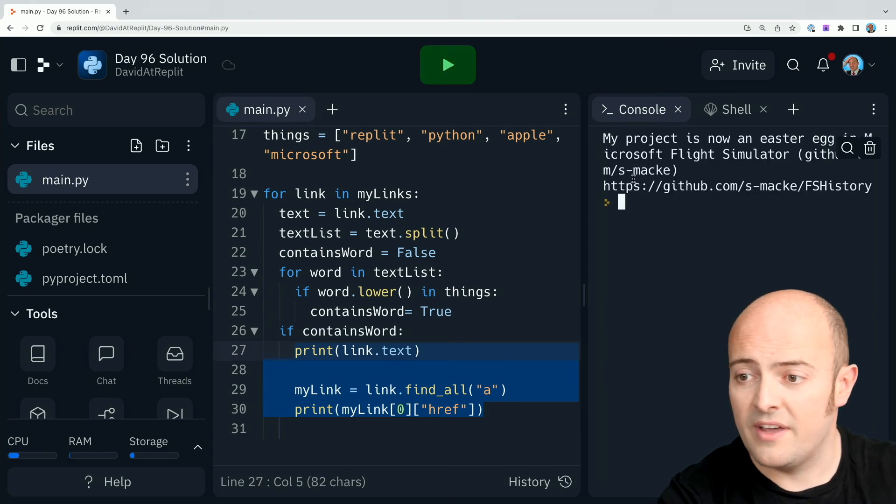